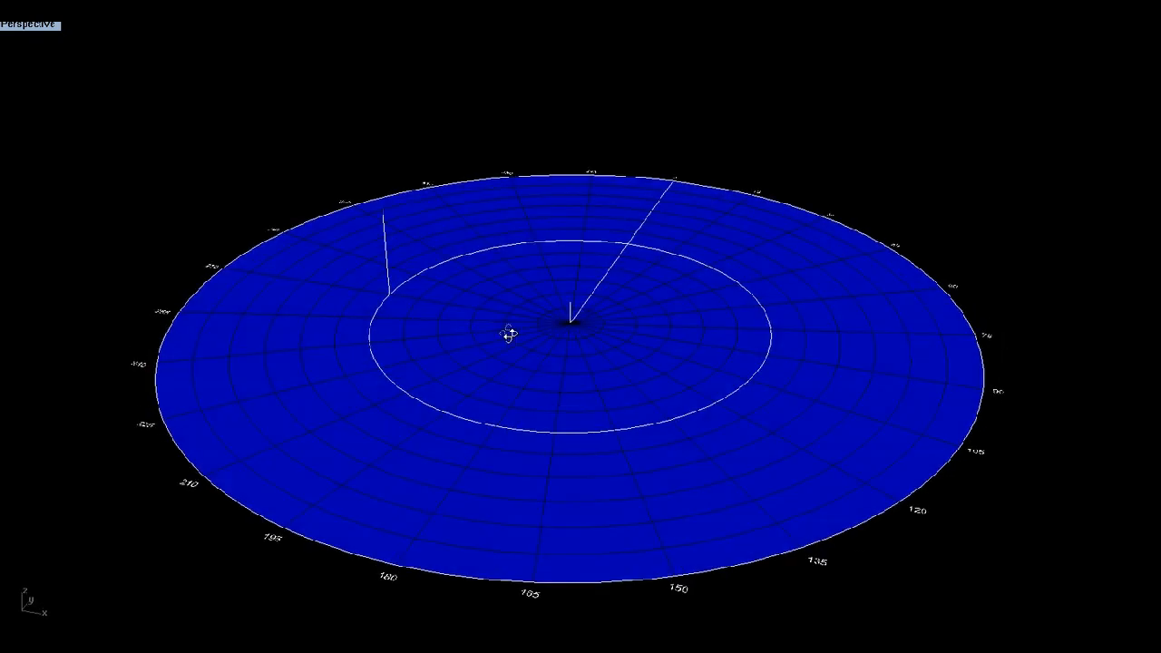
mouse_move(506, 364)
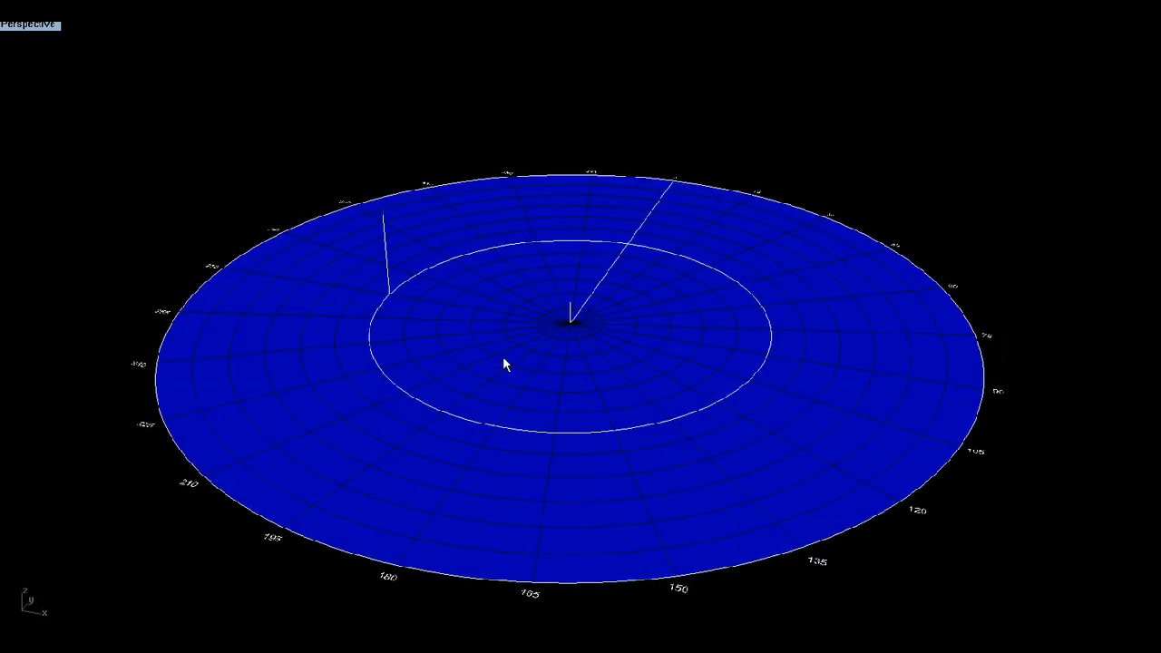
mouse_move(506, 368)
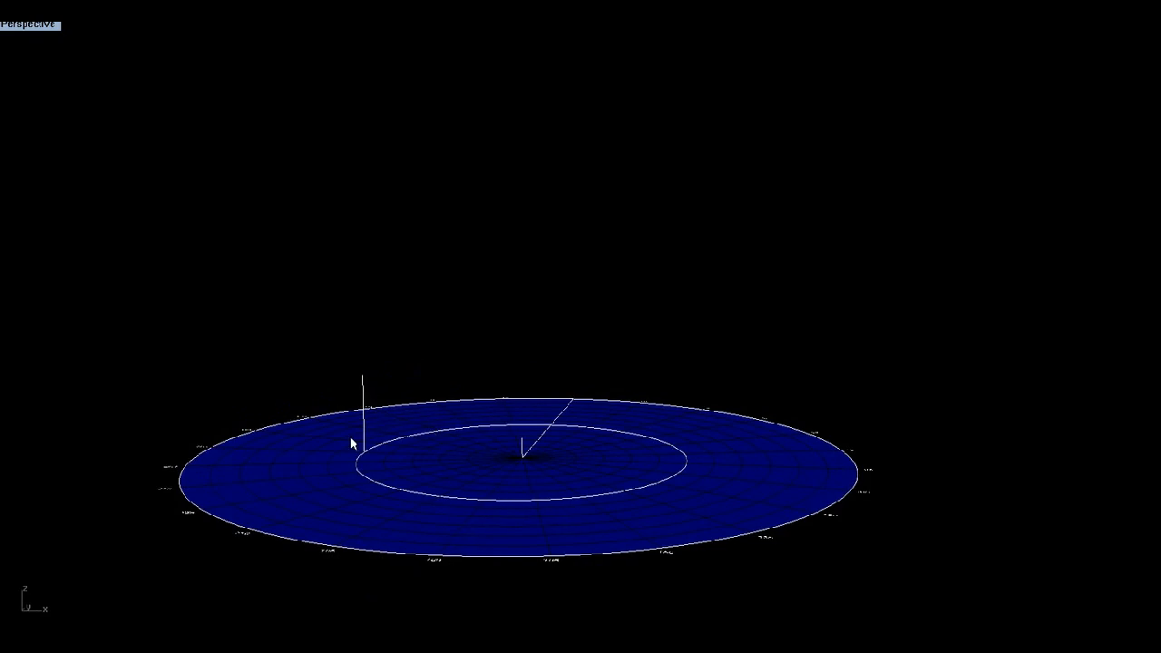
mouse_move(352, 486)
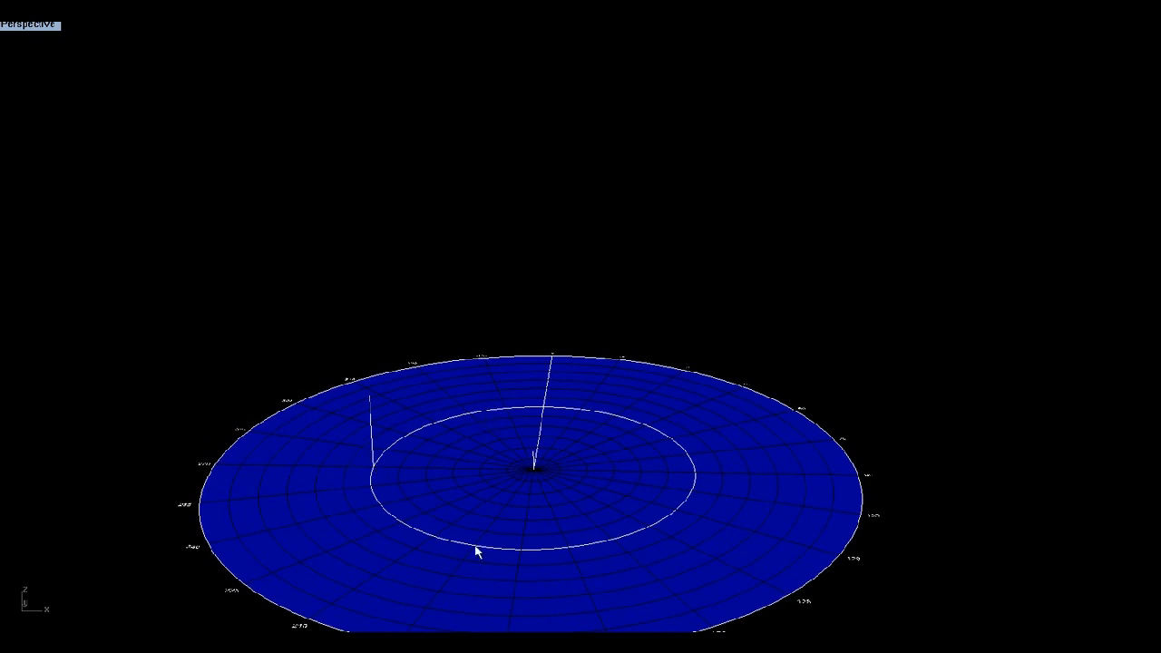
mouse_move(390, 481)
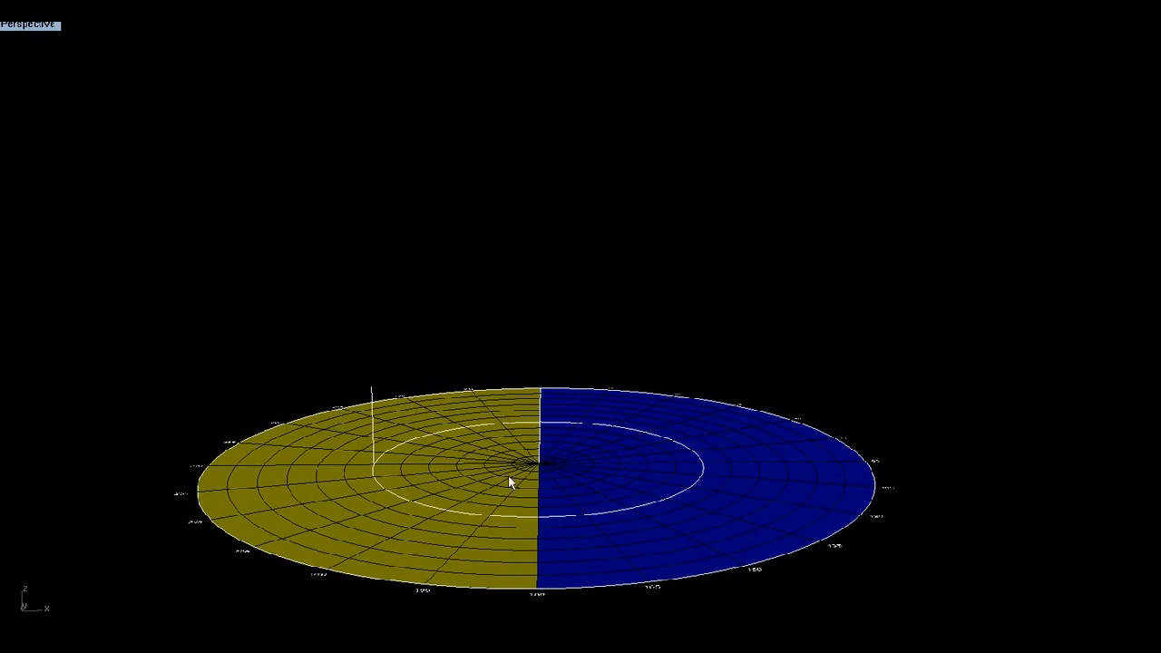
mouse_move(356, 389)
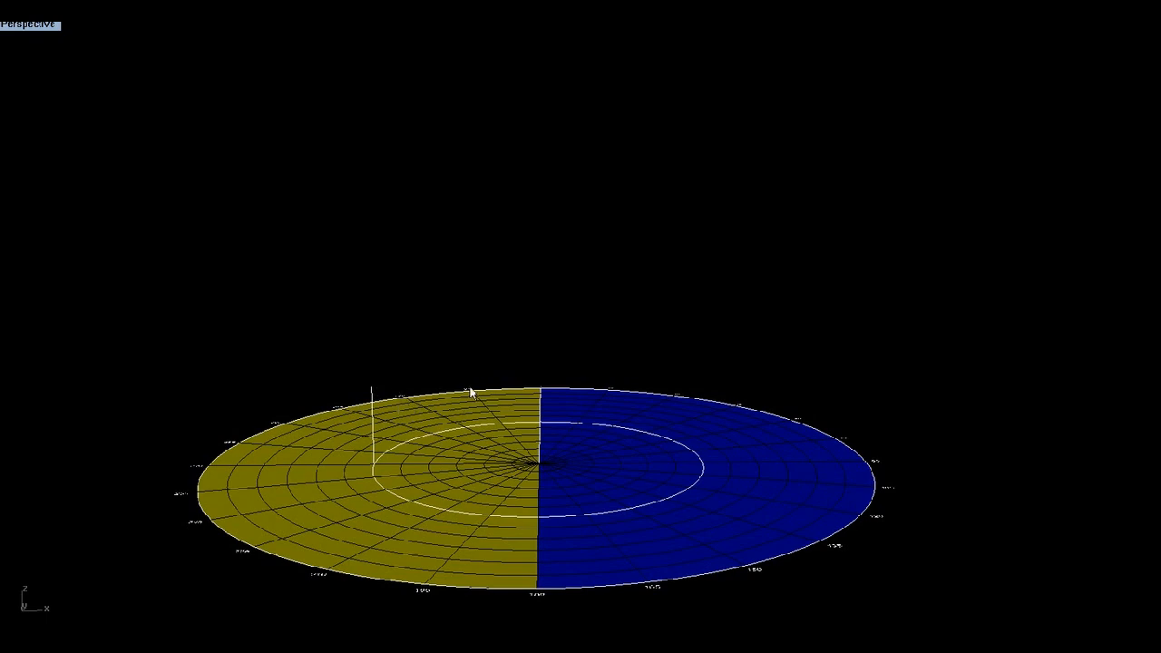
mouse_move(541, 390)
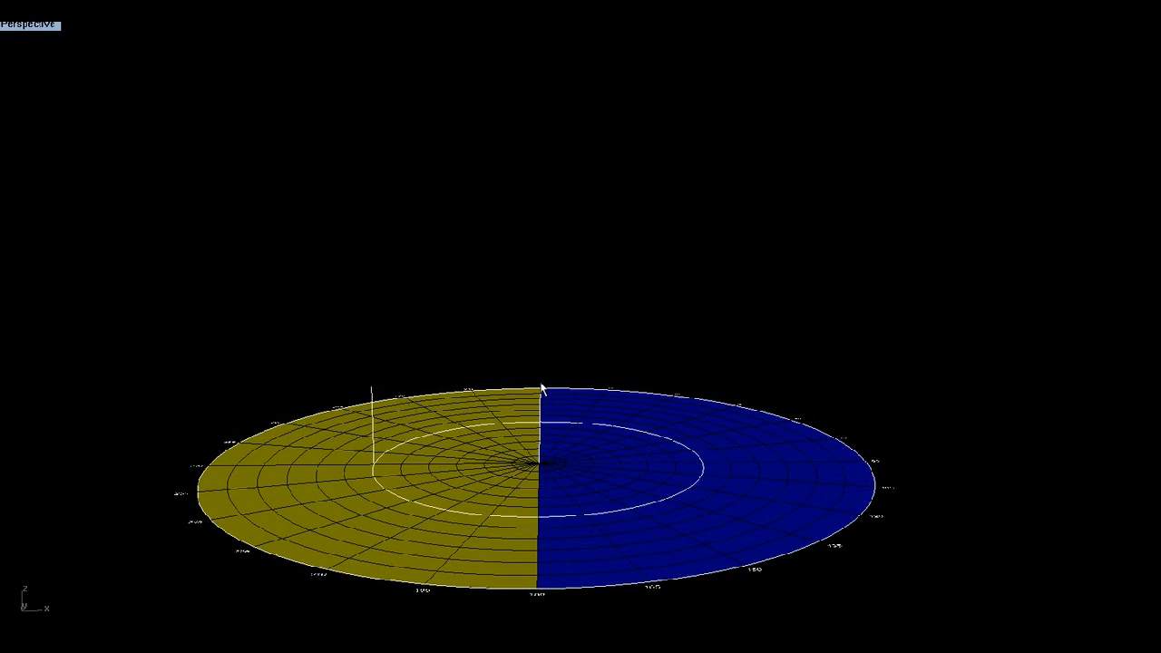
mouse_move(430, 401)
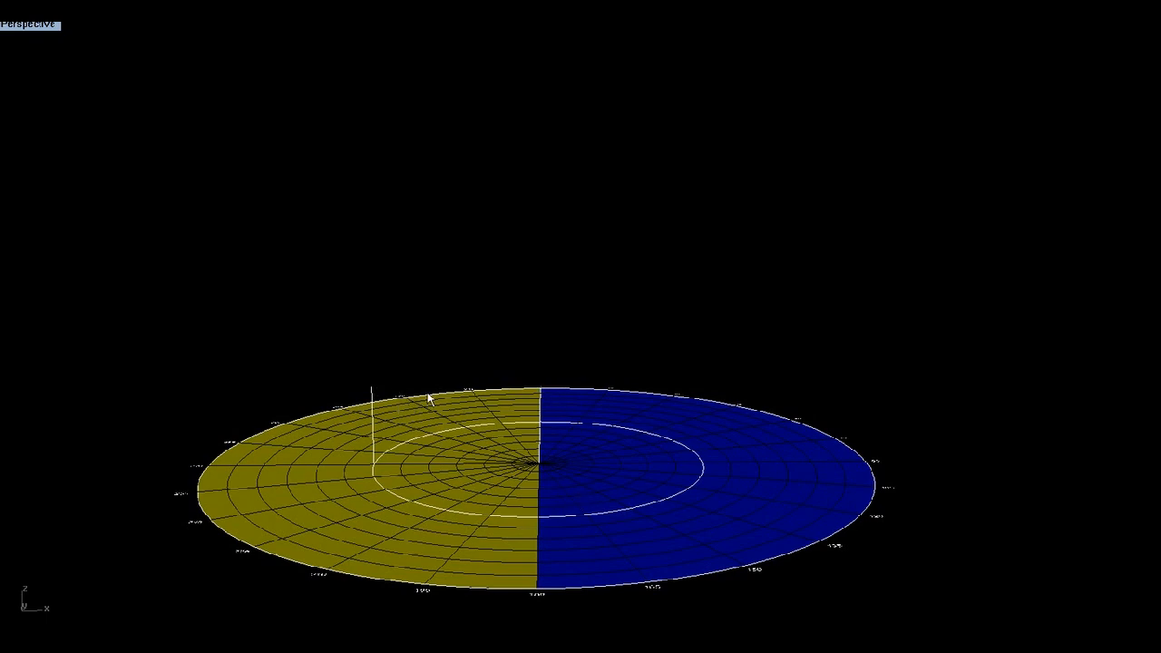
mouse_move(515, 363)
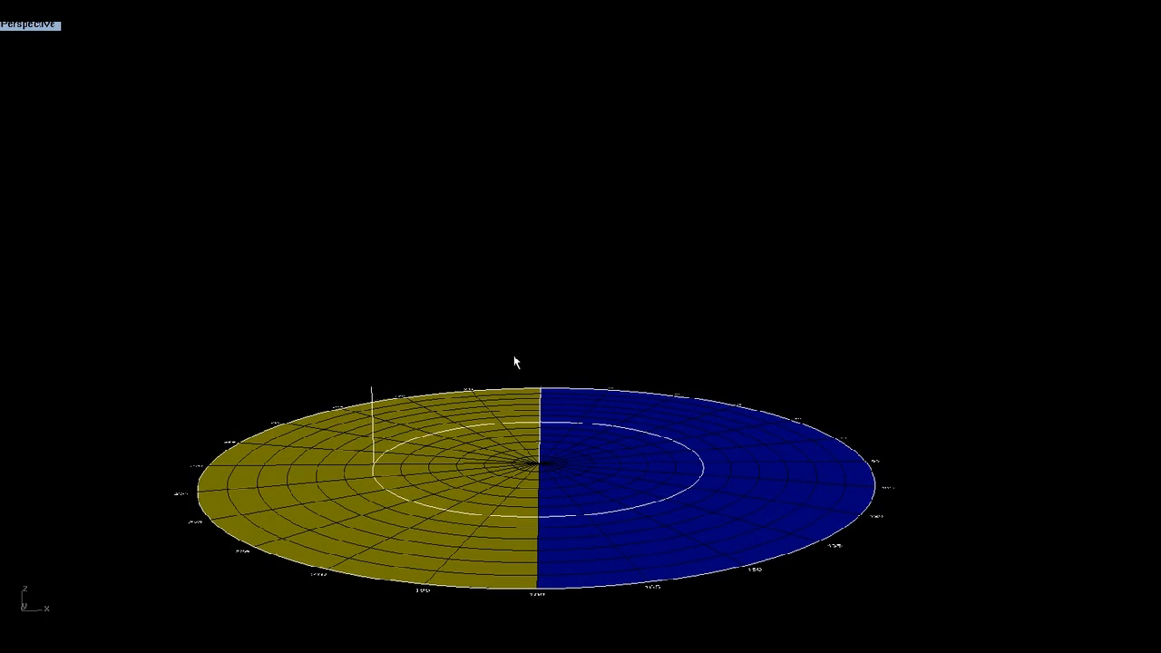
mouse_move(343, 494)
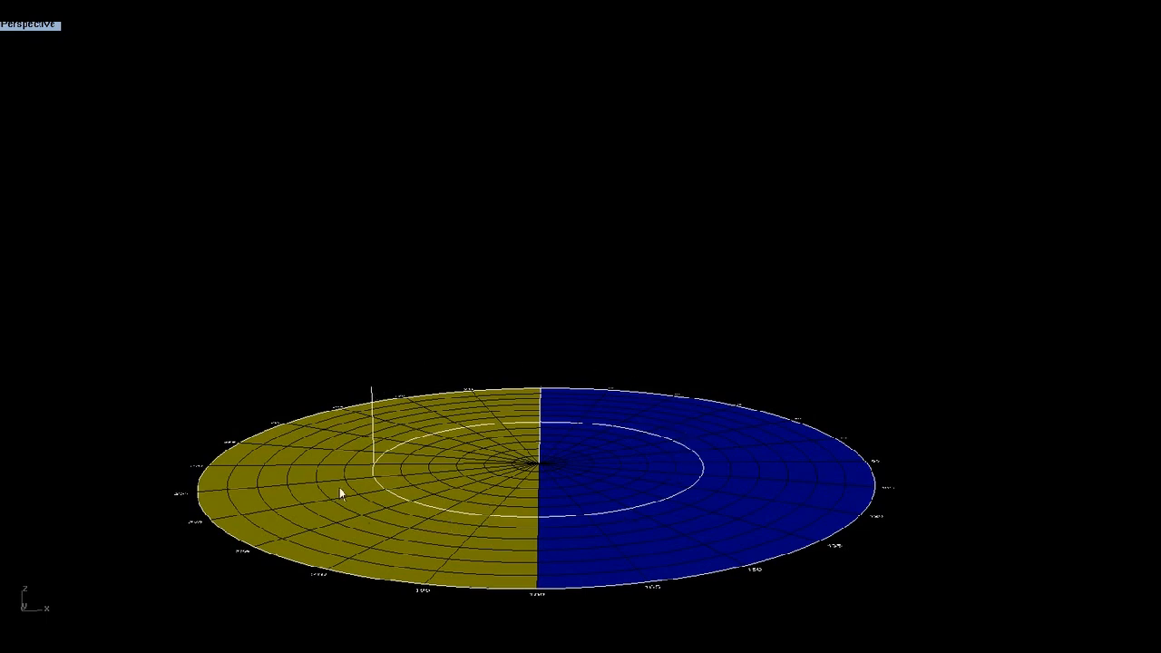
mouse_move(361, 390)
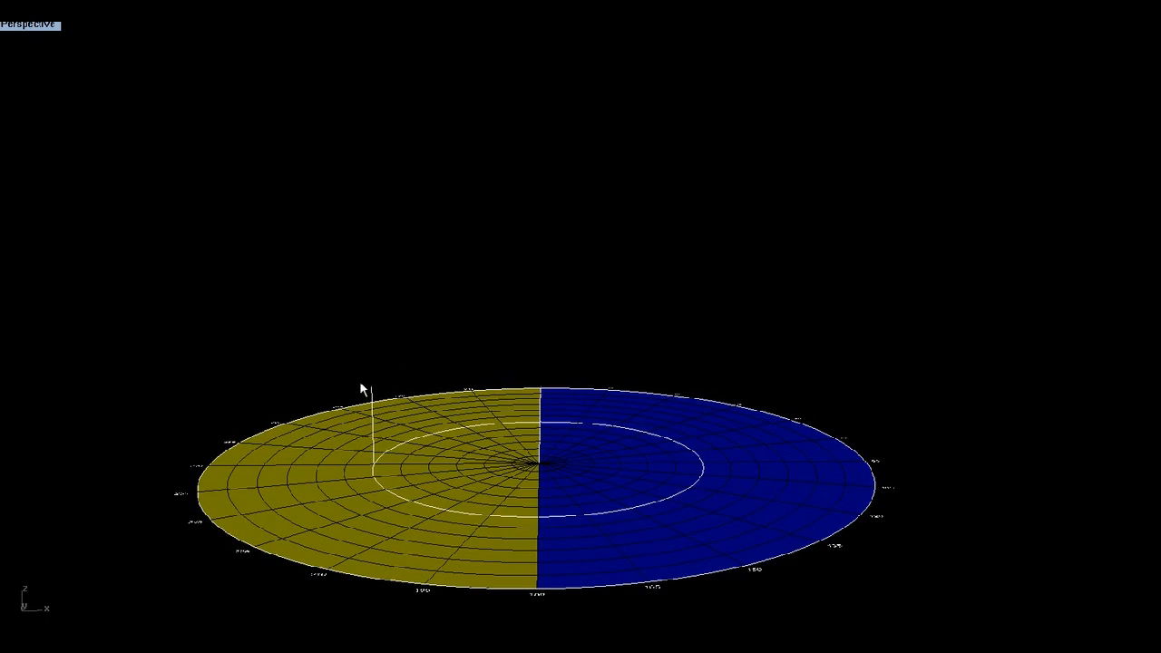
mouse_move(613, 544)
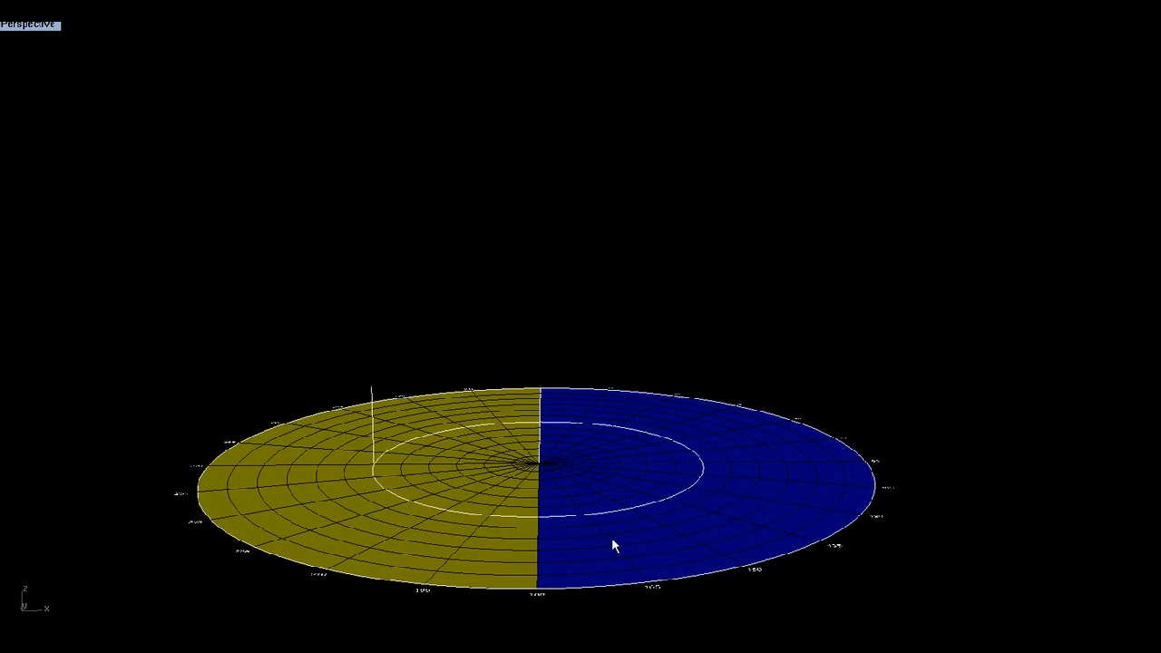
mouse_move(475, 565)
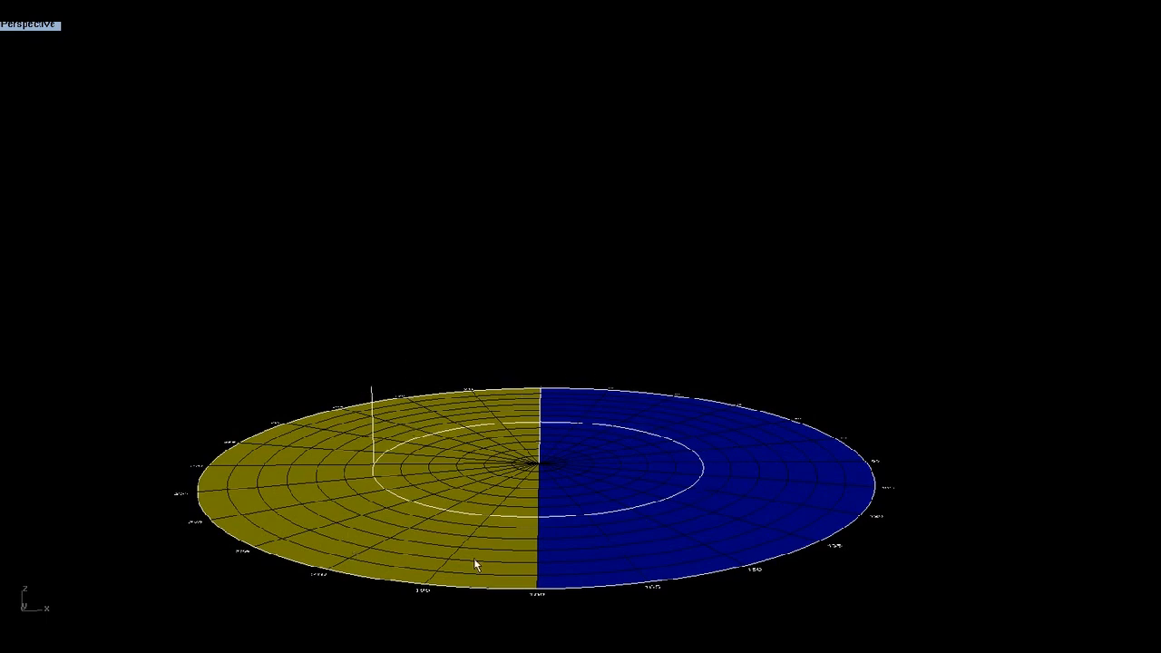
mouse_move(661, 538)
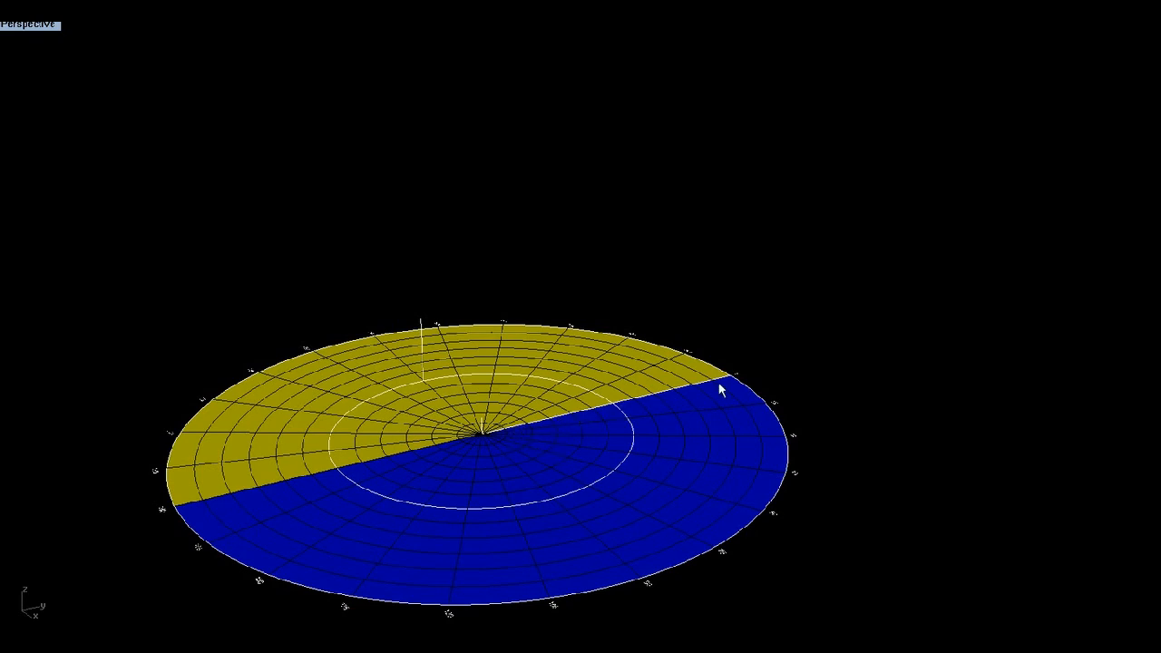
mouse_move(413, 443)
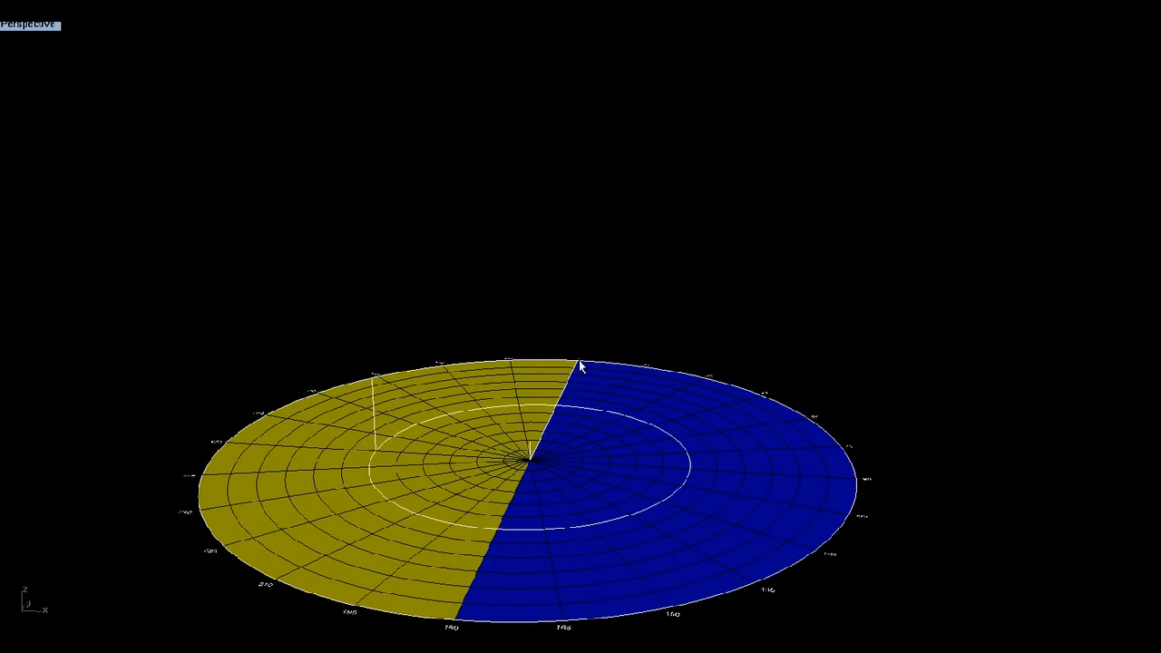
mouse_move(555, 446)
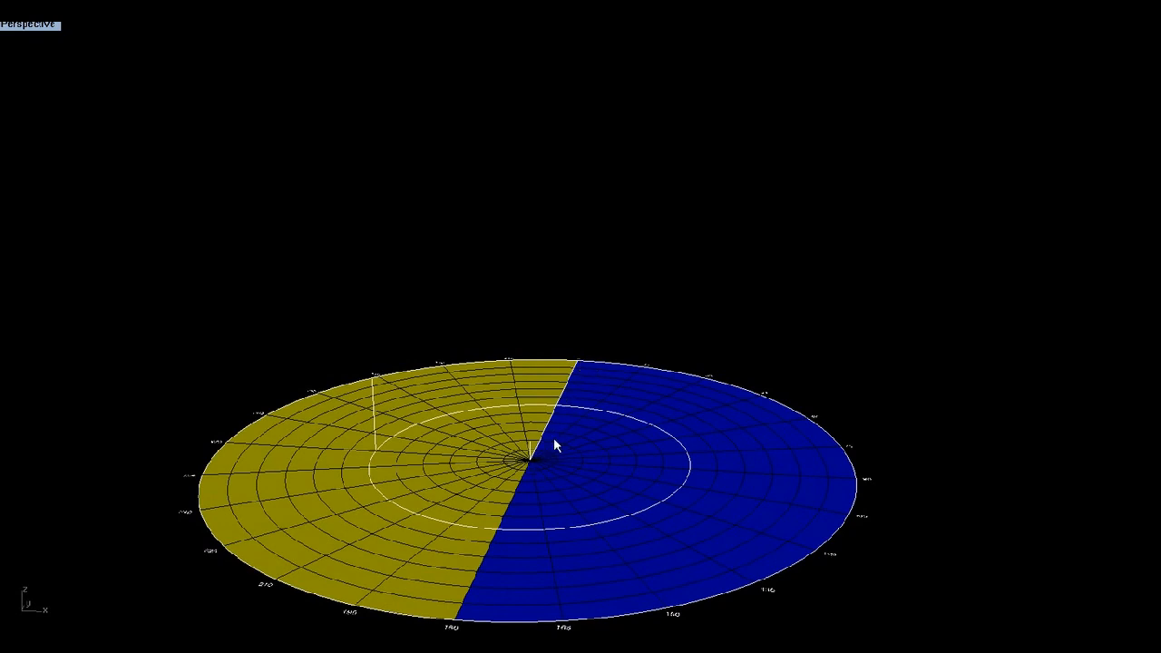
mouse_move(582, 370)
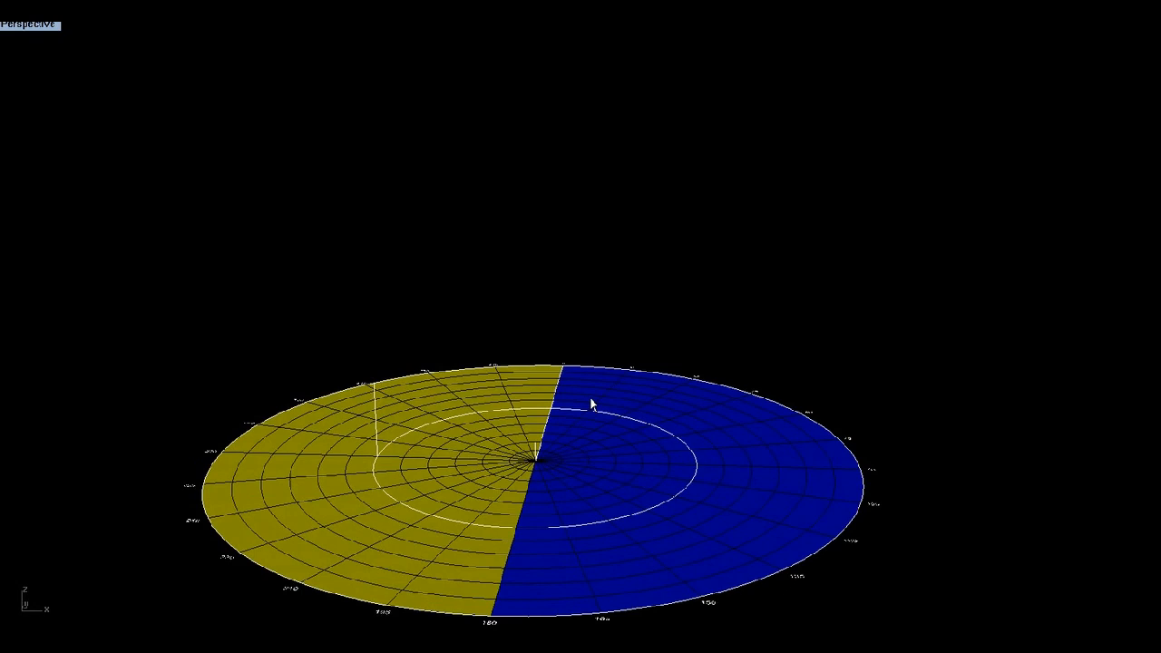
mouse_move(588, 352)
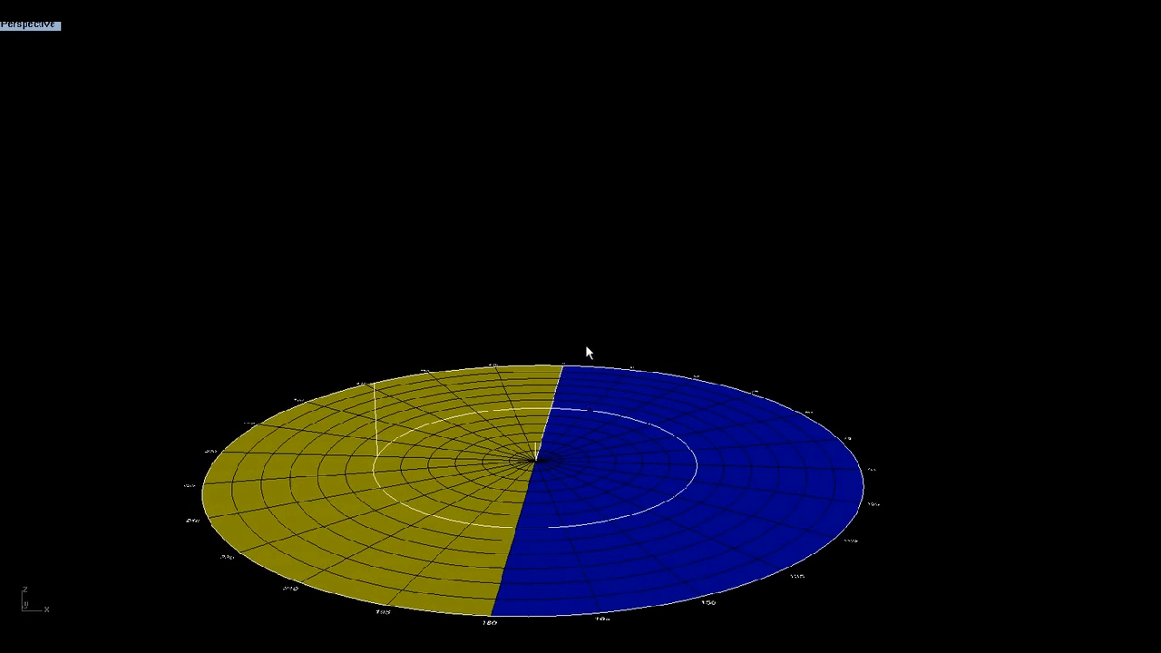
mouse_move(566, 391)
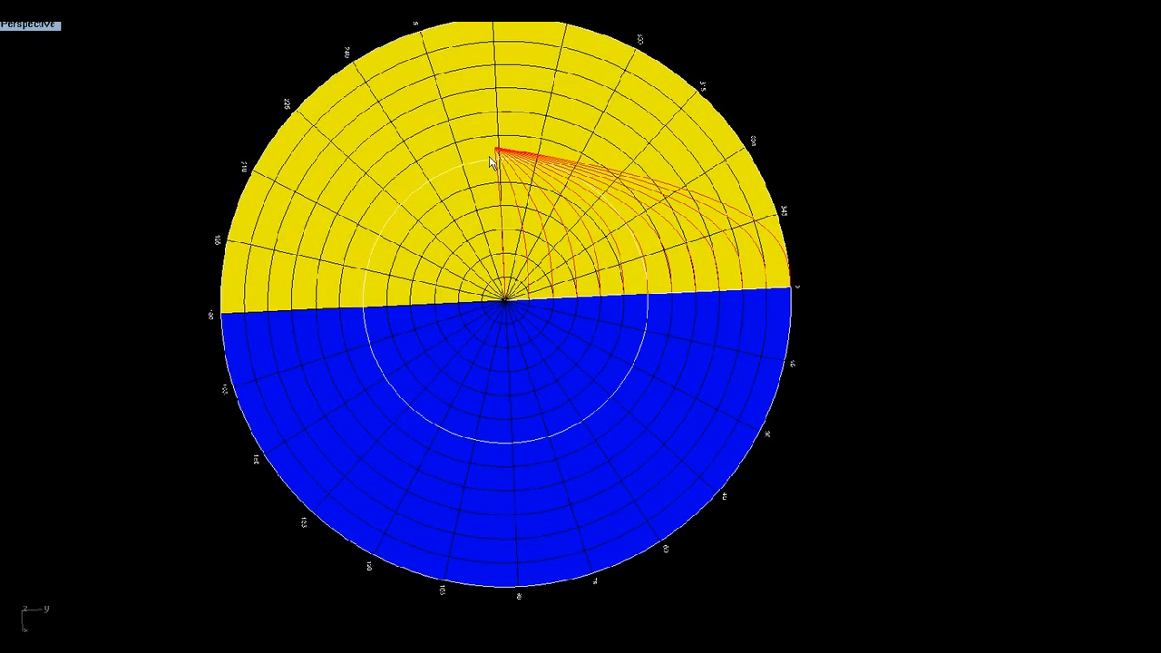
mouse_move(636, 229)
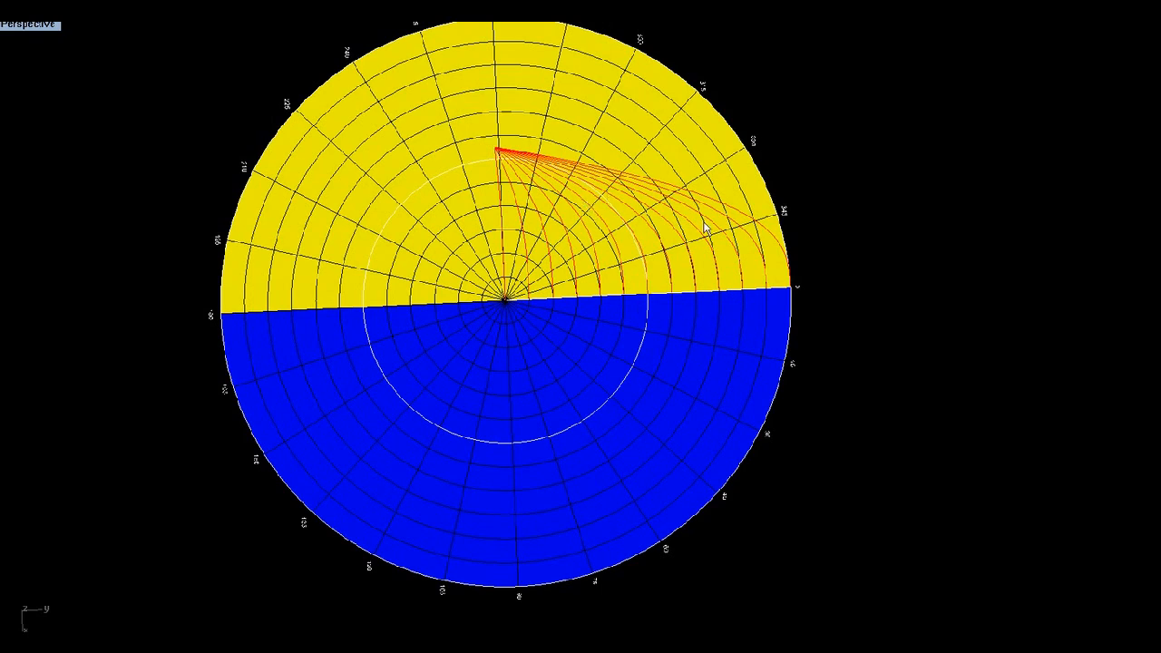
mouse_move(744, 323)
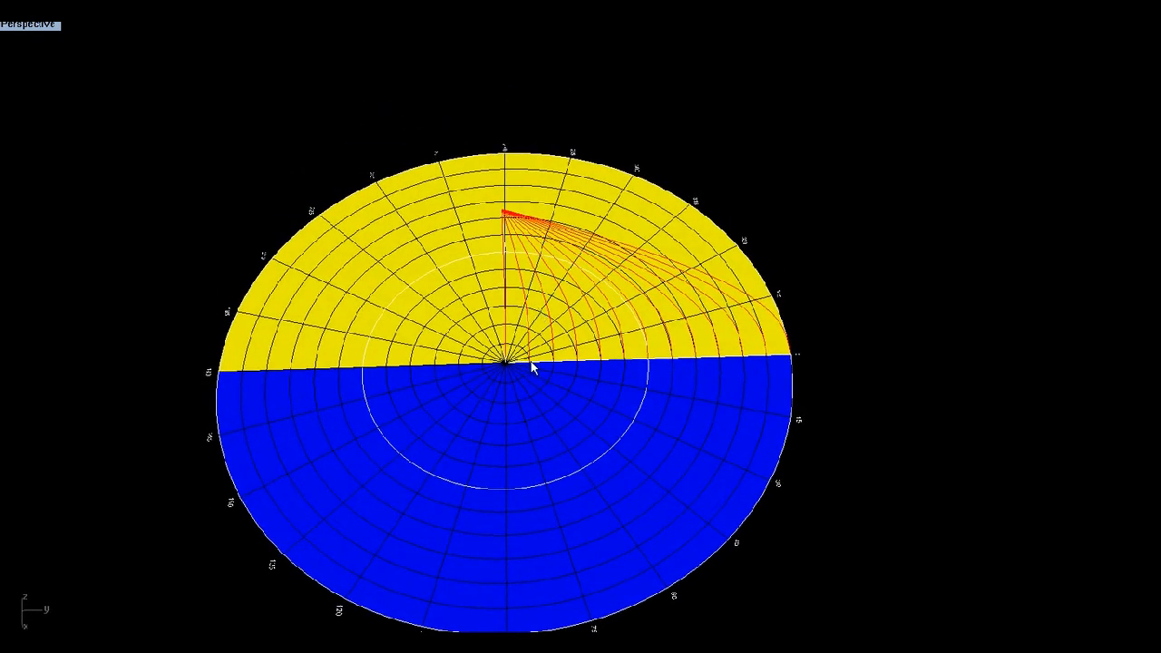
mouse_move(559, 367)
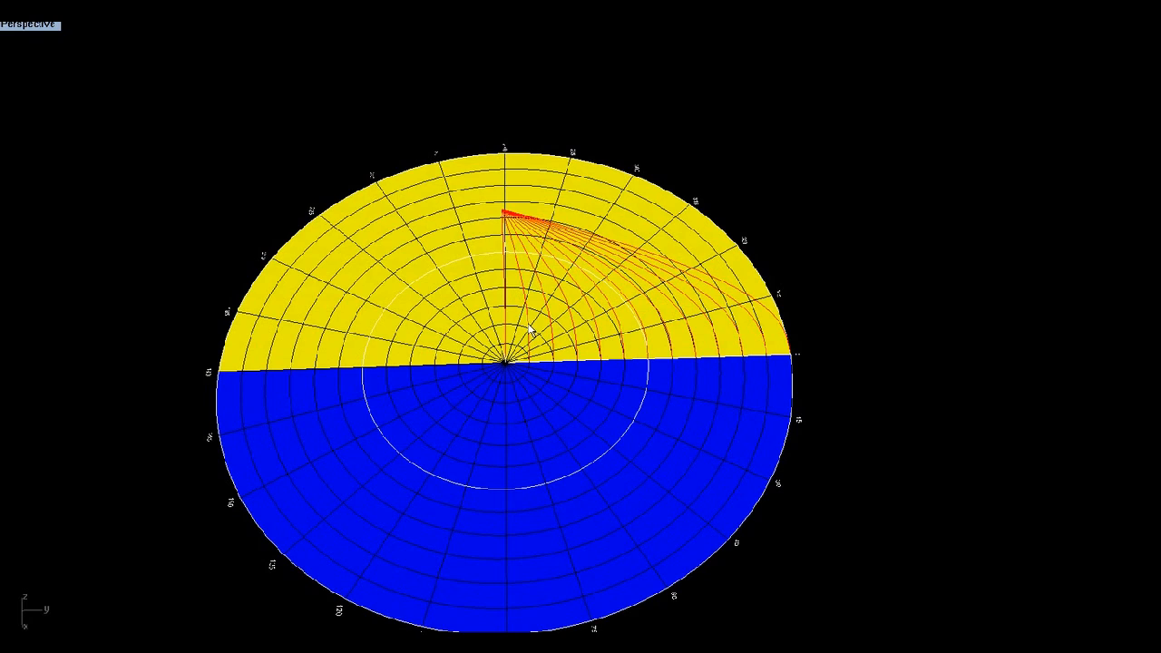
mouse_move(762, 354)
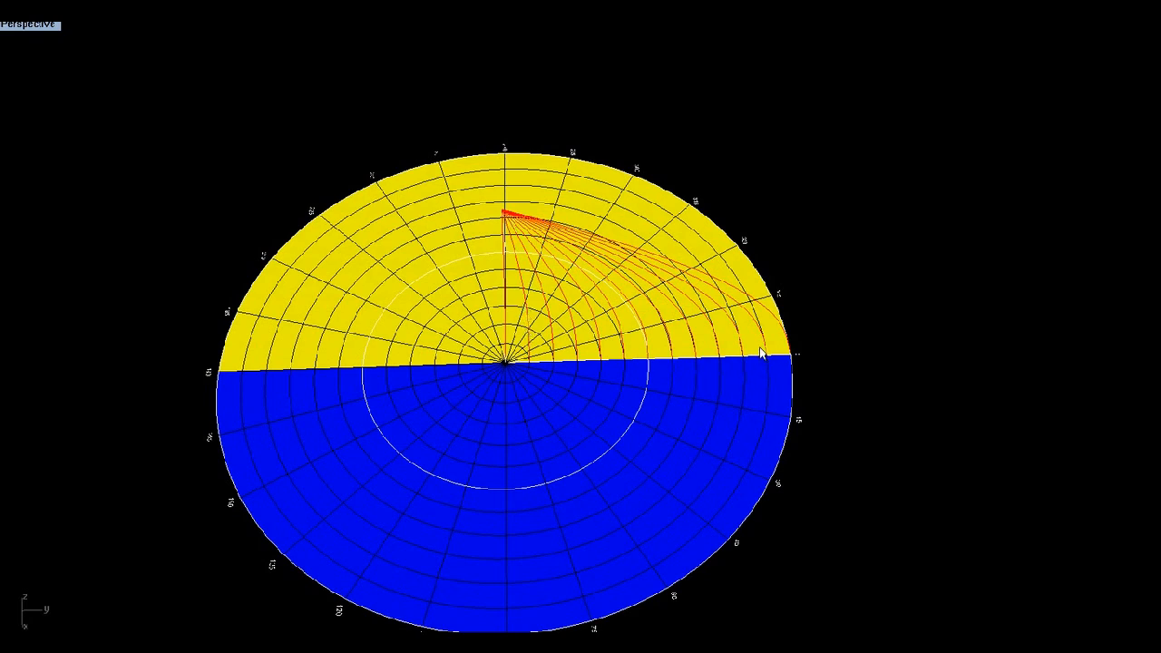
mouse_move(782, 361)
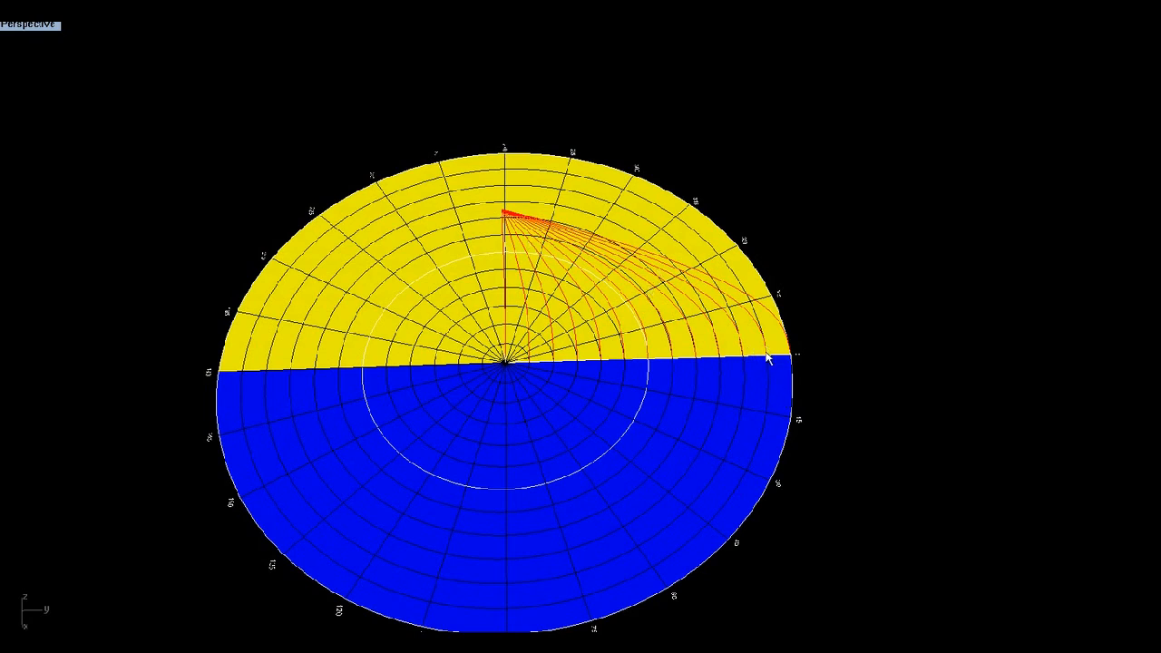
mouse_move(494, 214)
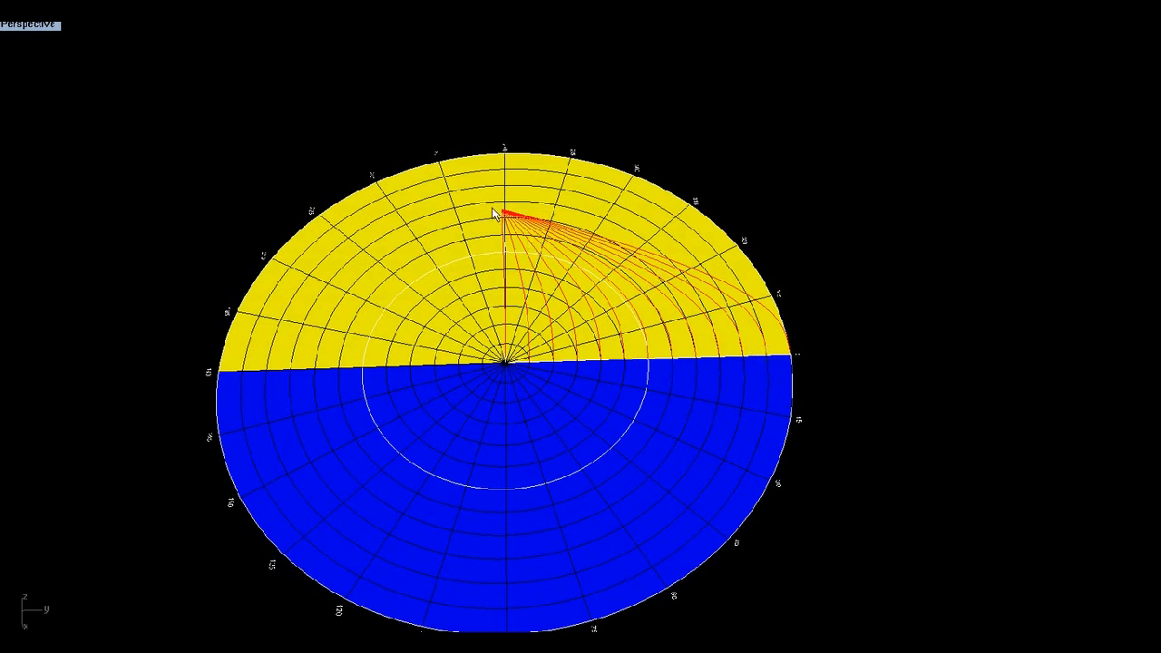
mouse_move(769, 420)
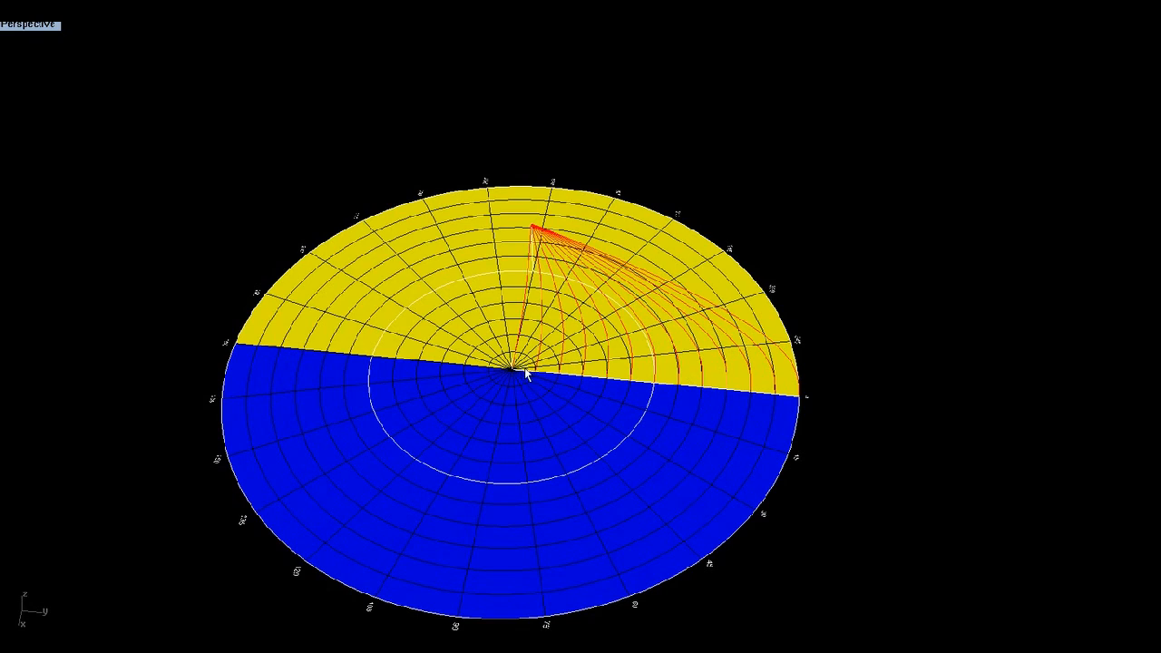
mouse_move(620, 389)
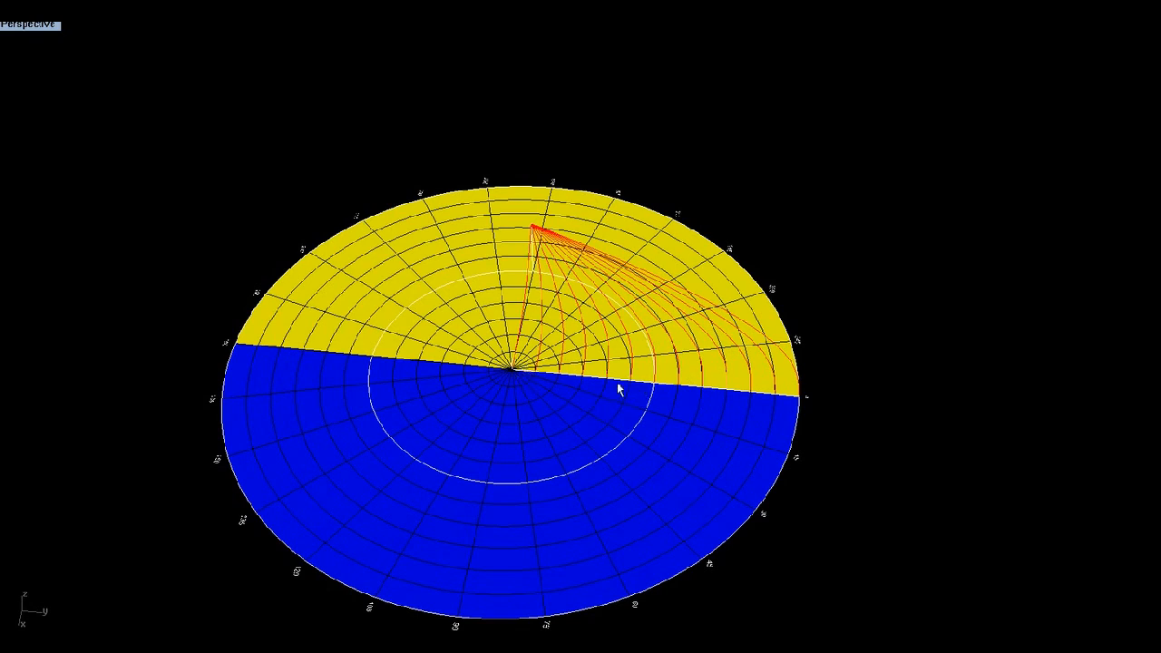
mouse_move(610, 398)
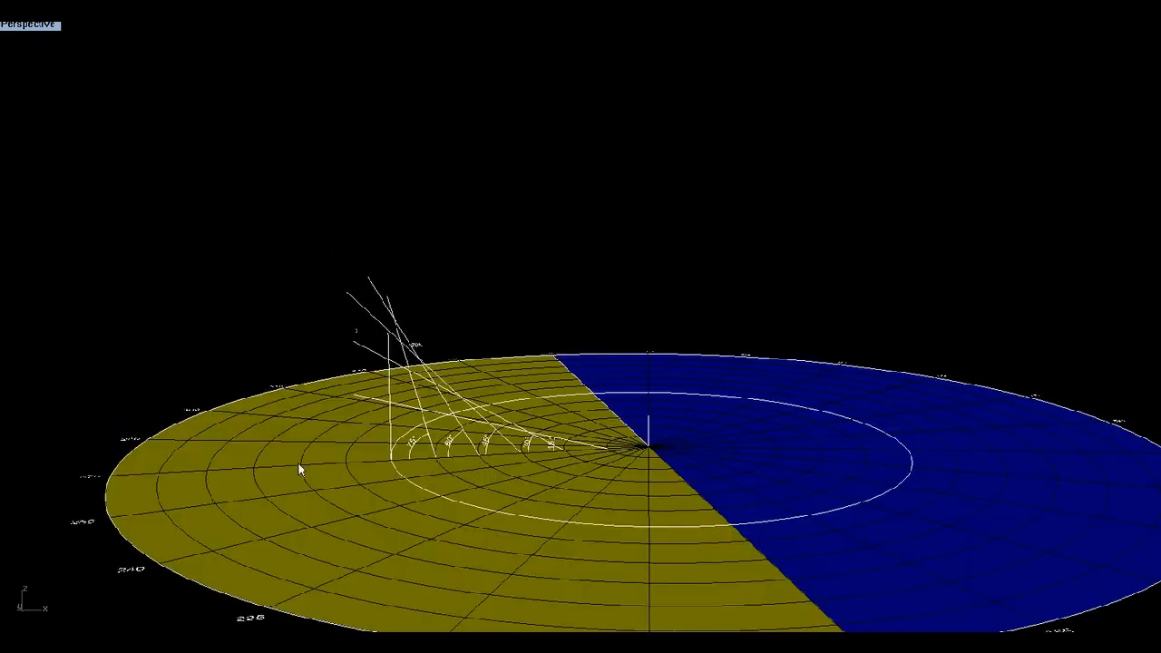
mouse_move(149, 483)
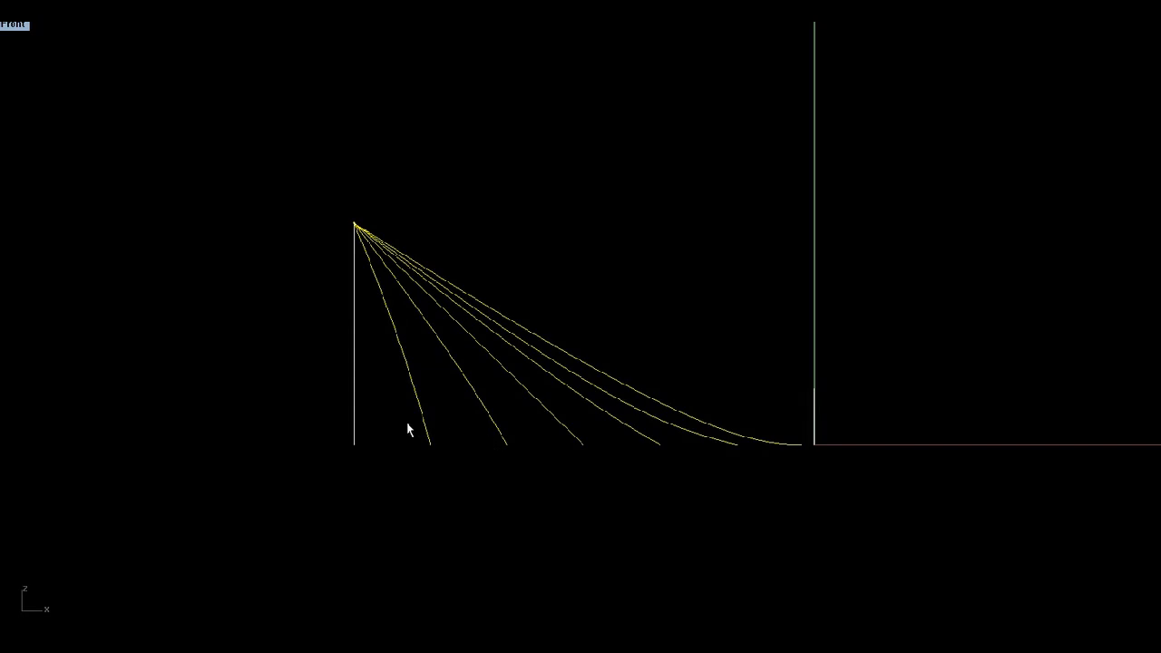
mouse_move(367, 252)
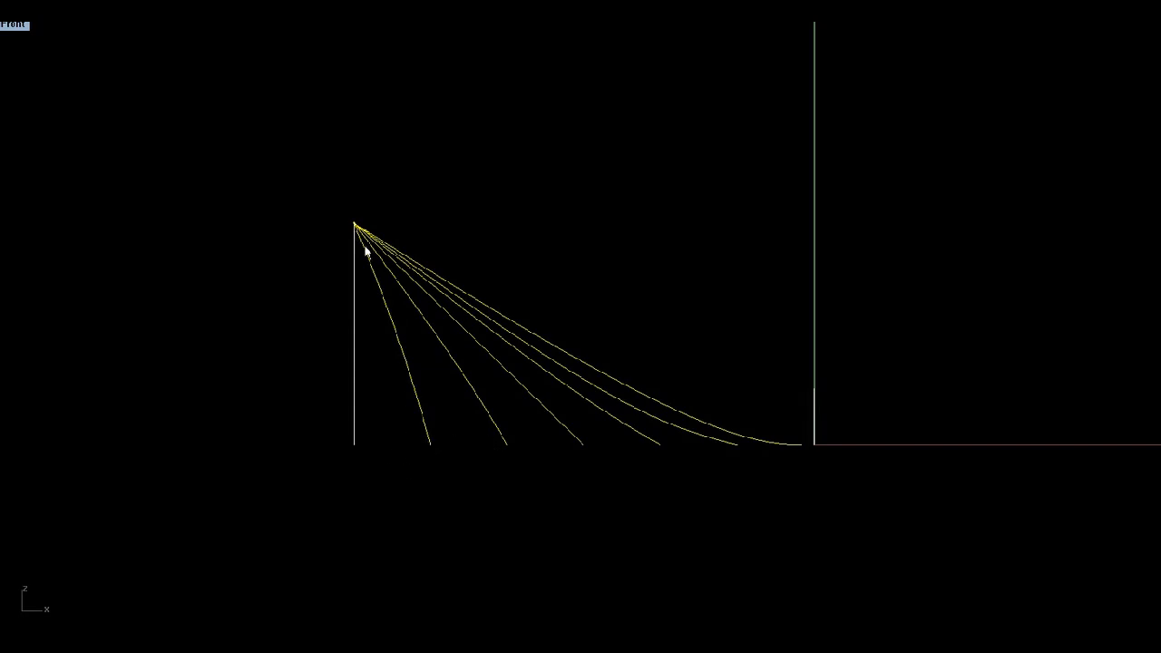
mouse_move(343, 204)
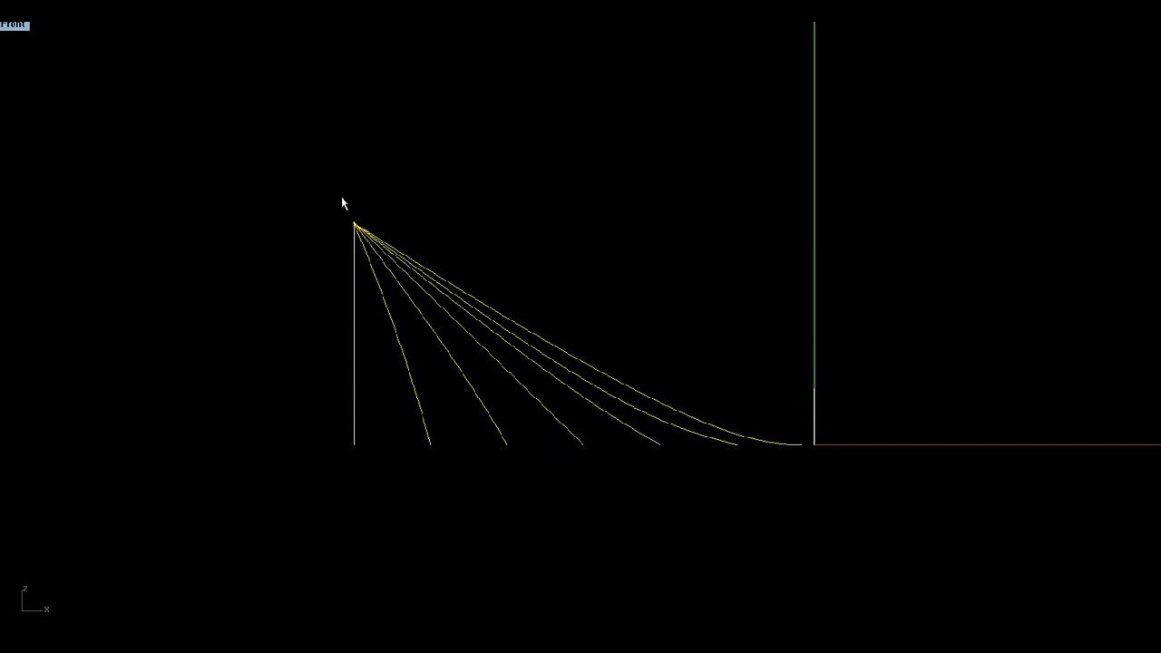
mouse_move(494, 424)
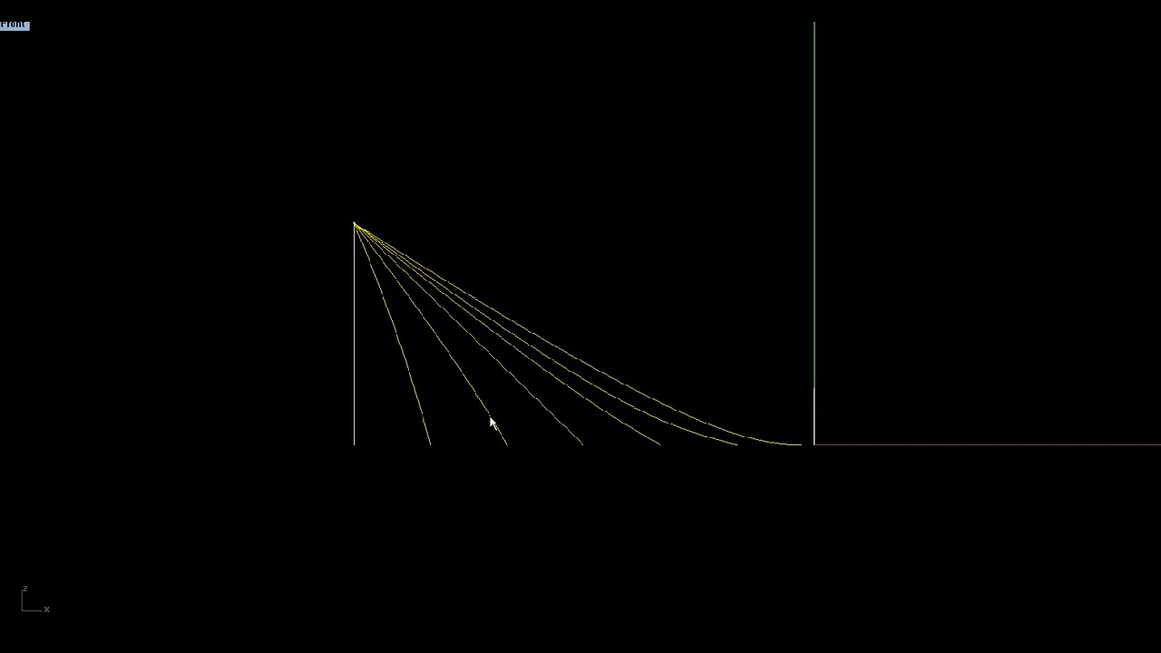
mouse_move(501, 421)
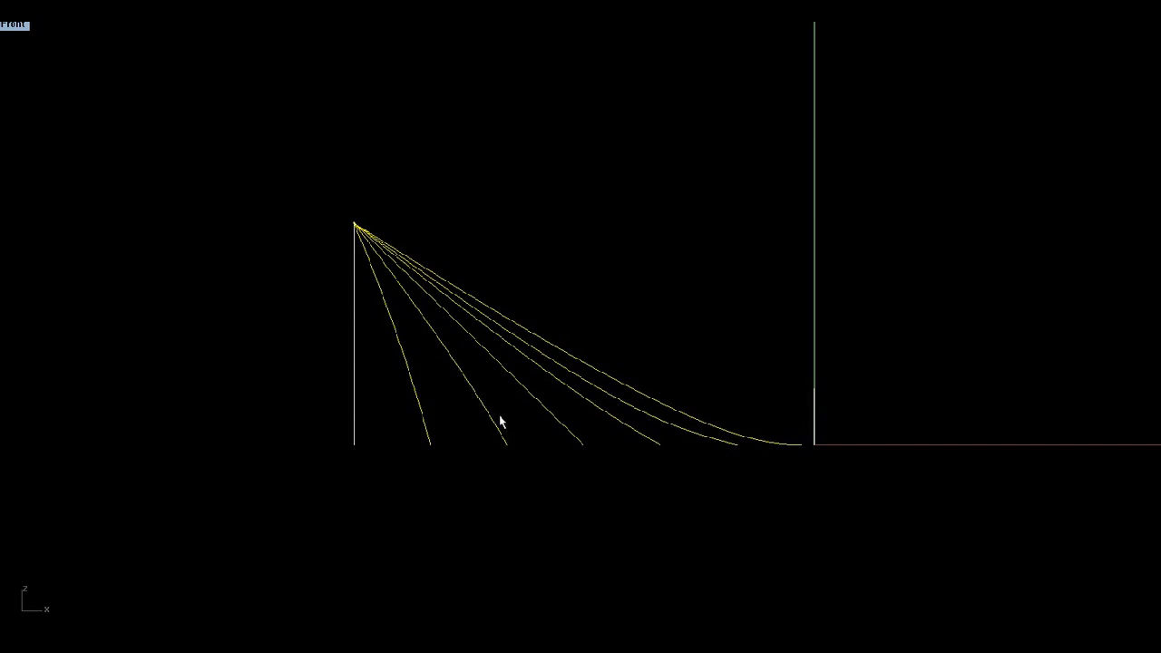
mouse_move(584, 442)
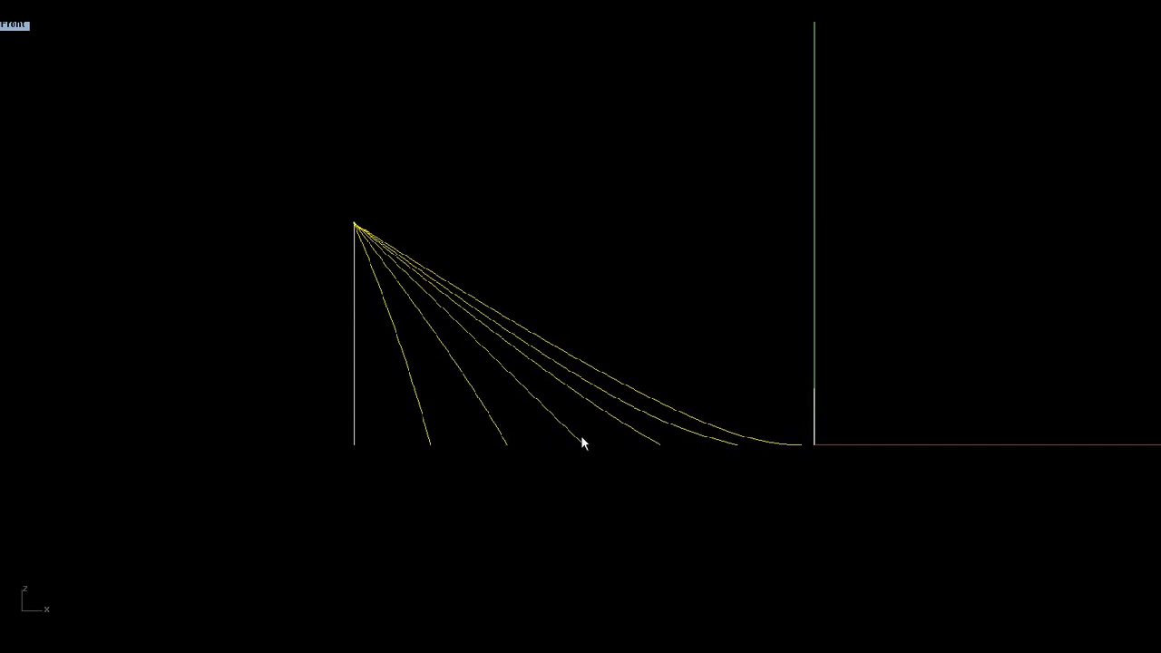
mouse_move(382, 263)
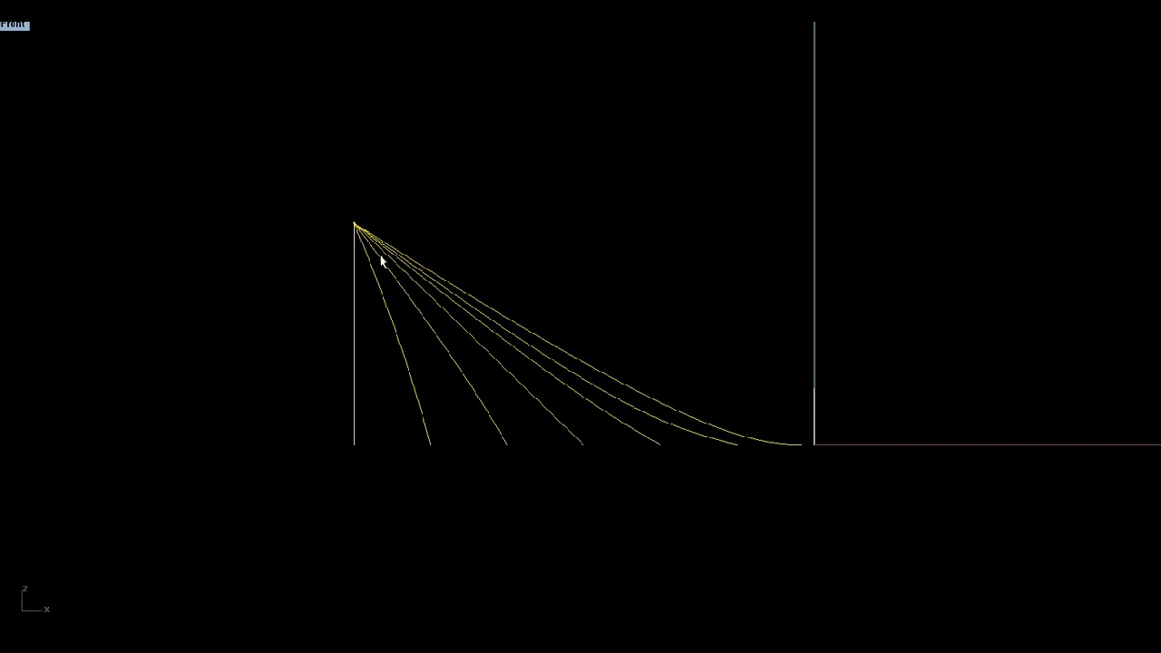
mouse_move(548, 412)
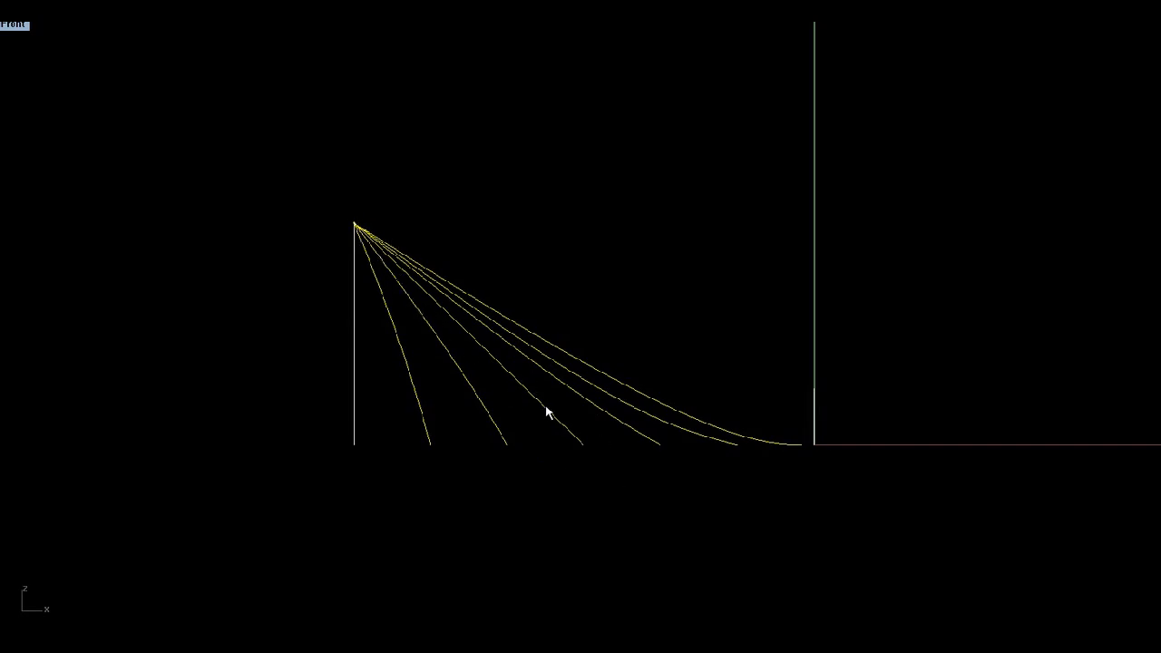
mouse_move(681, 465)
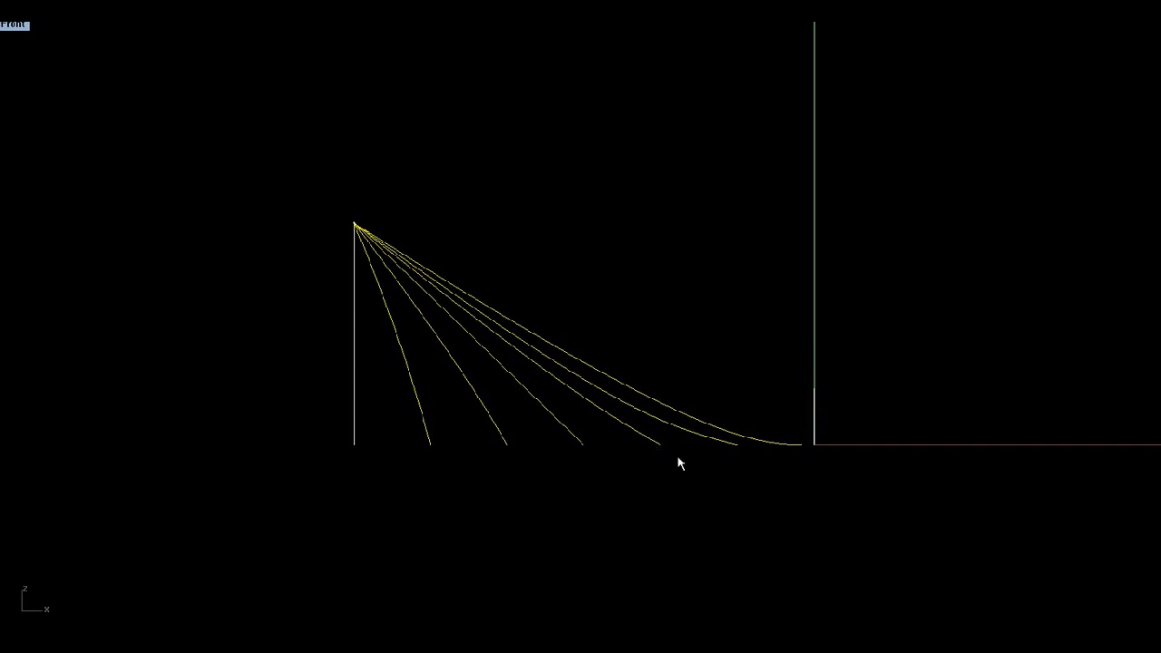
mouse_move(657, 443)
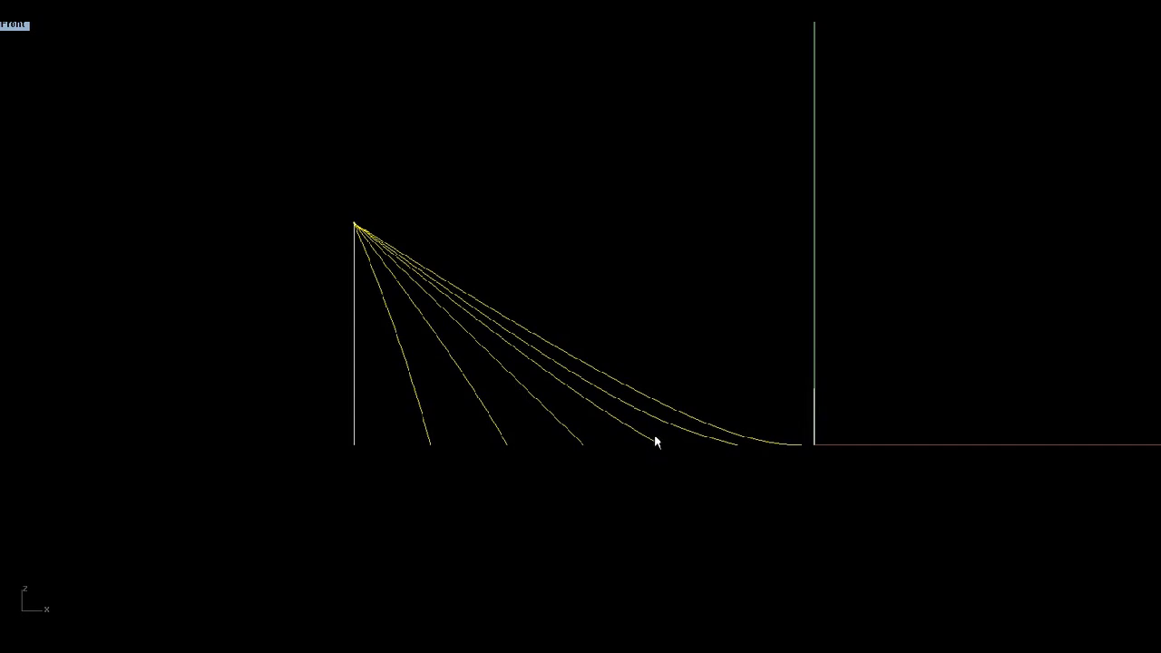
mouse_move(359, 239)
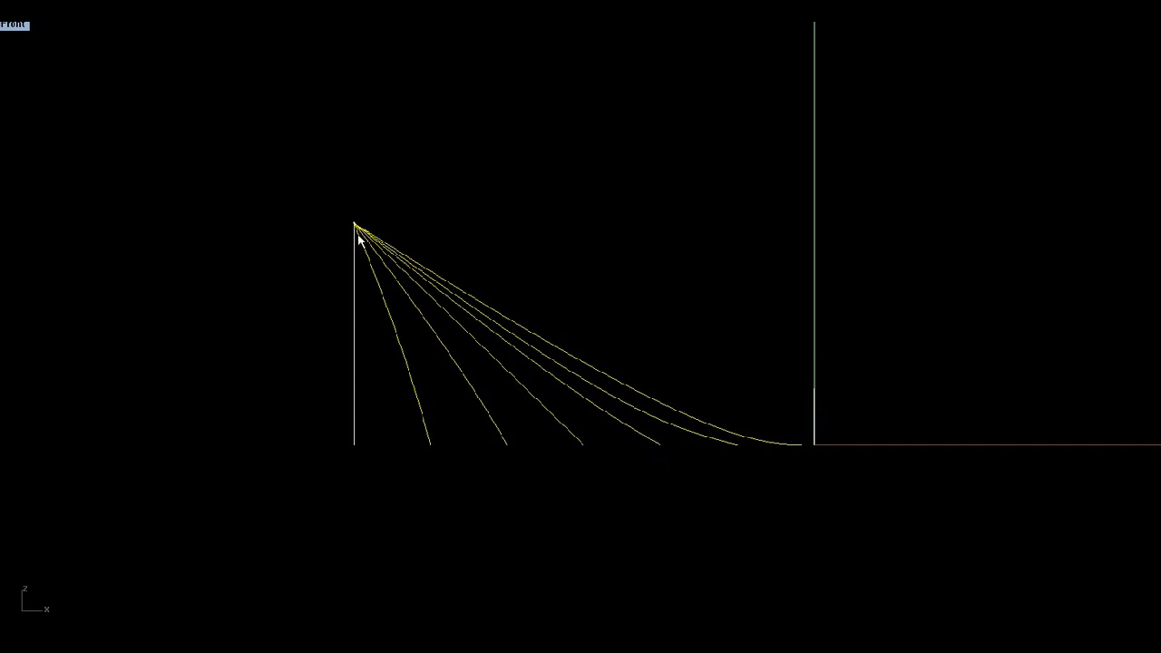
mouse_move(555, 402)
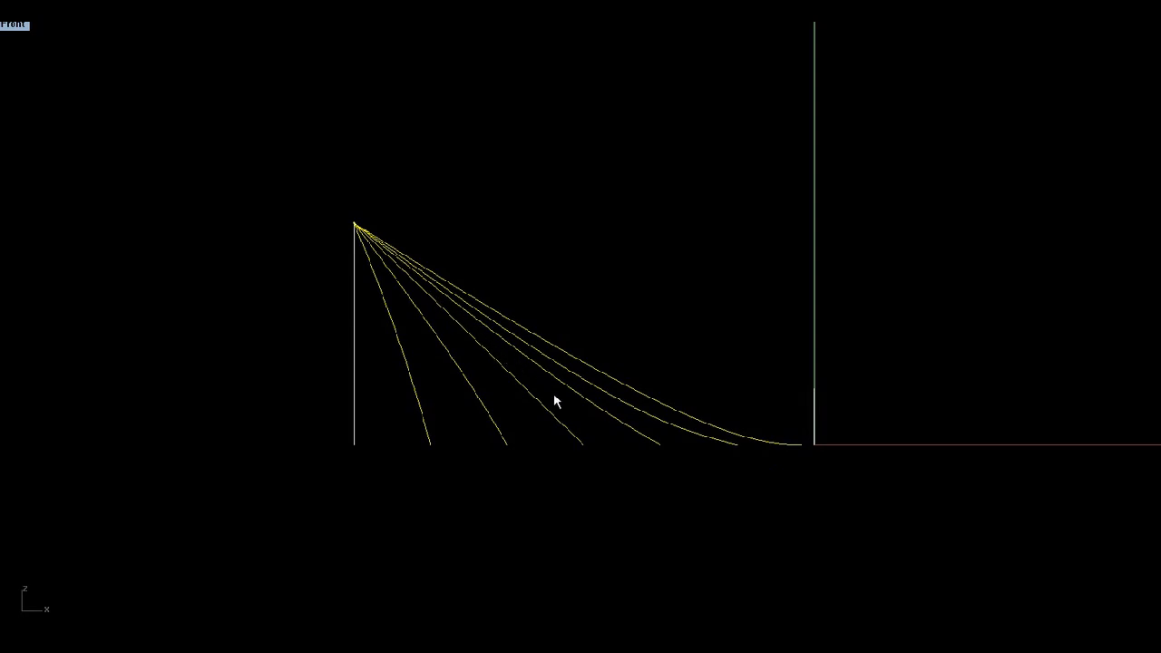
mouse_move(657, 454)
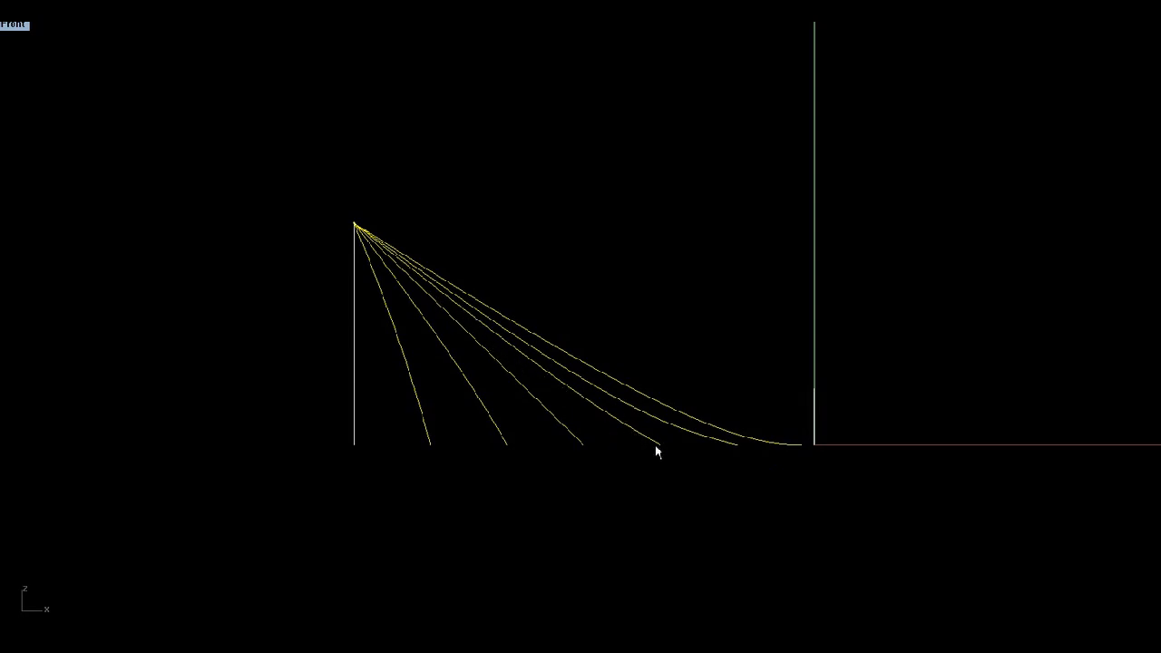
mouse_move(534, 444)
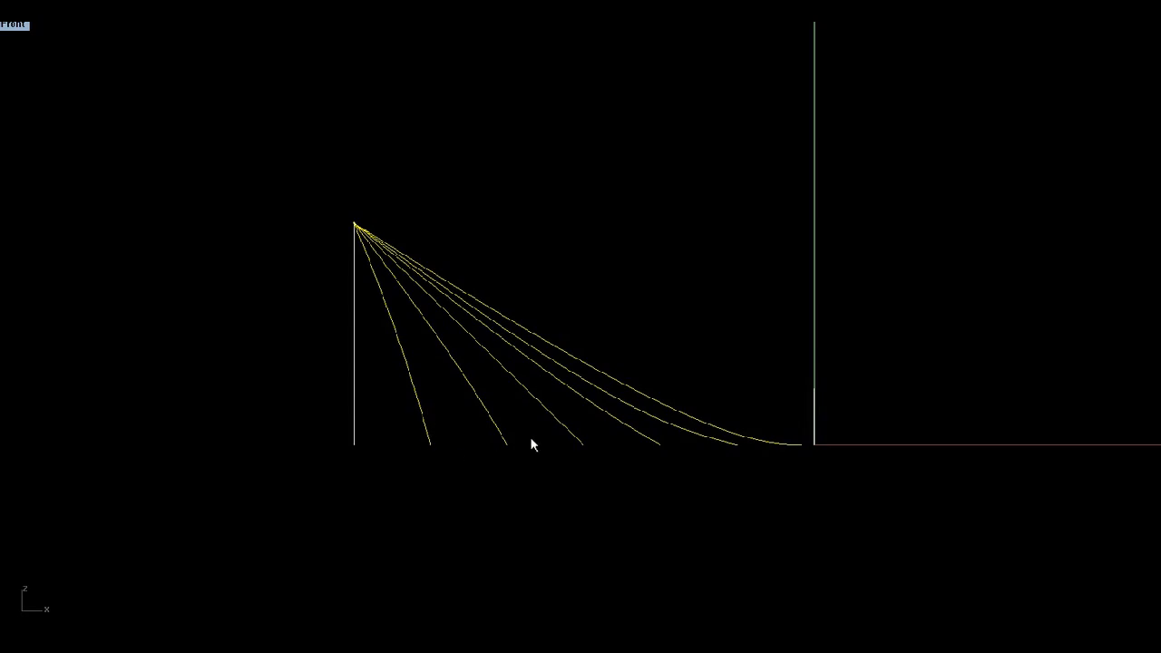
mouse_move(742, 448)
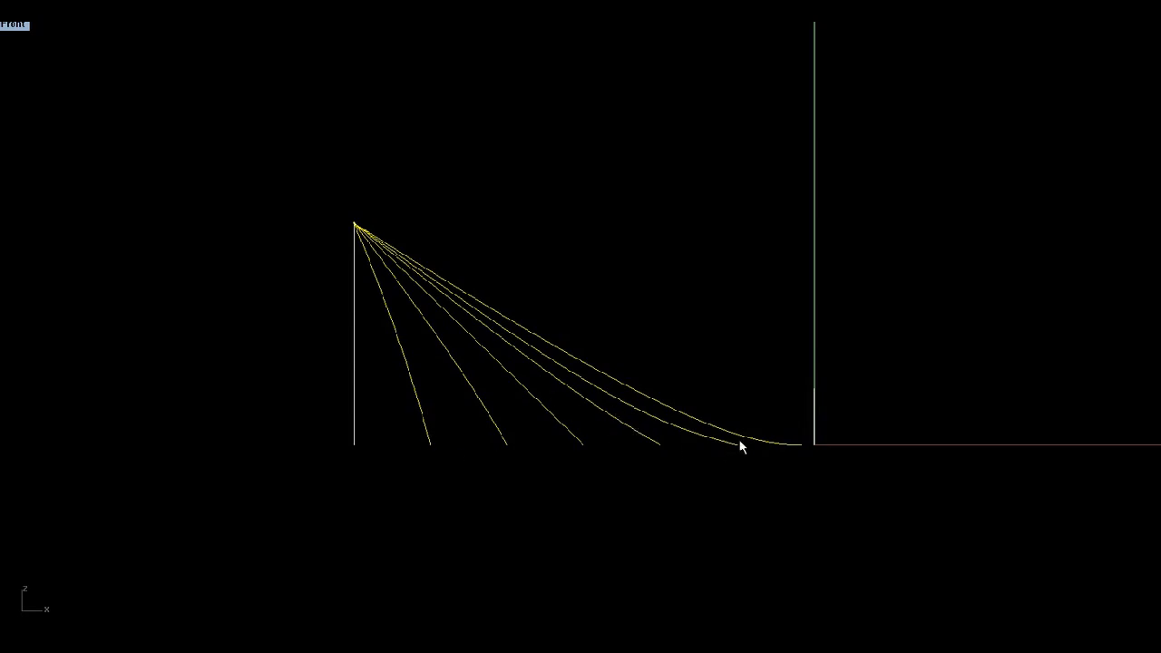
mouse_move(730, 461)
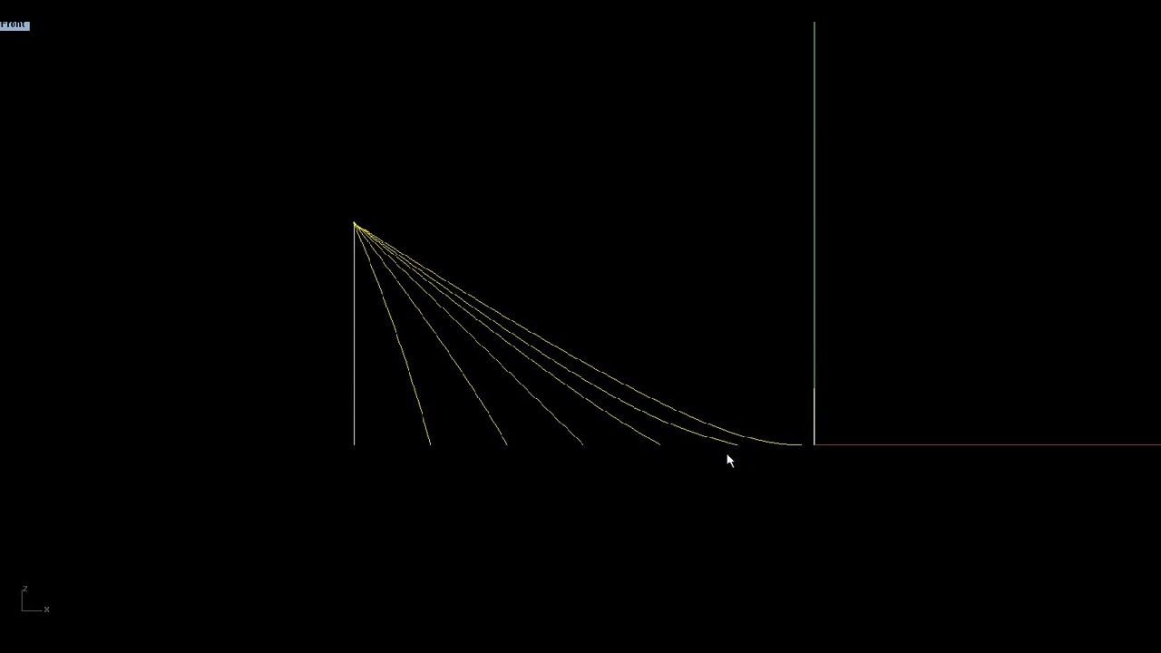
mouse_move(755, 446)
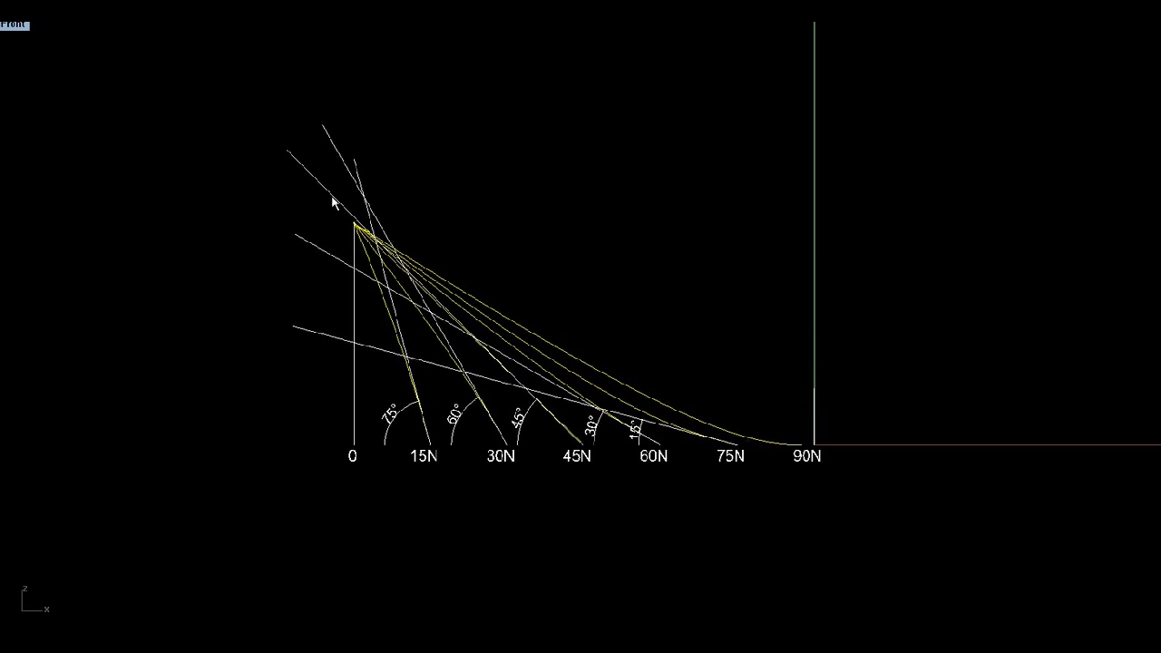
mouse_move(536, 392)
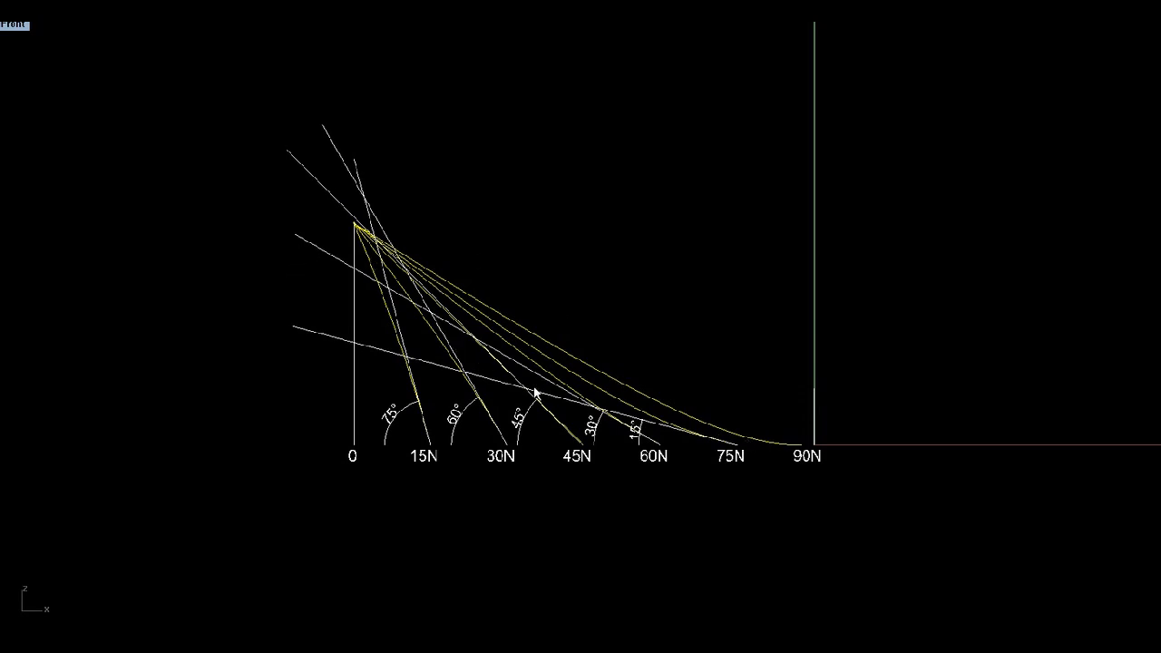
mouse_move(548, 394)
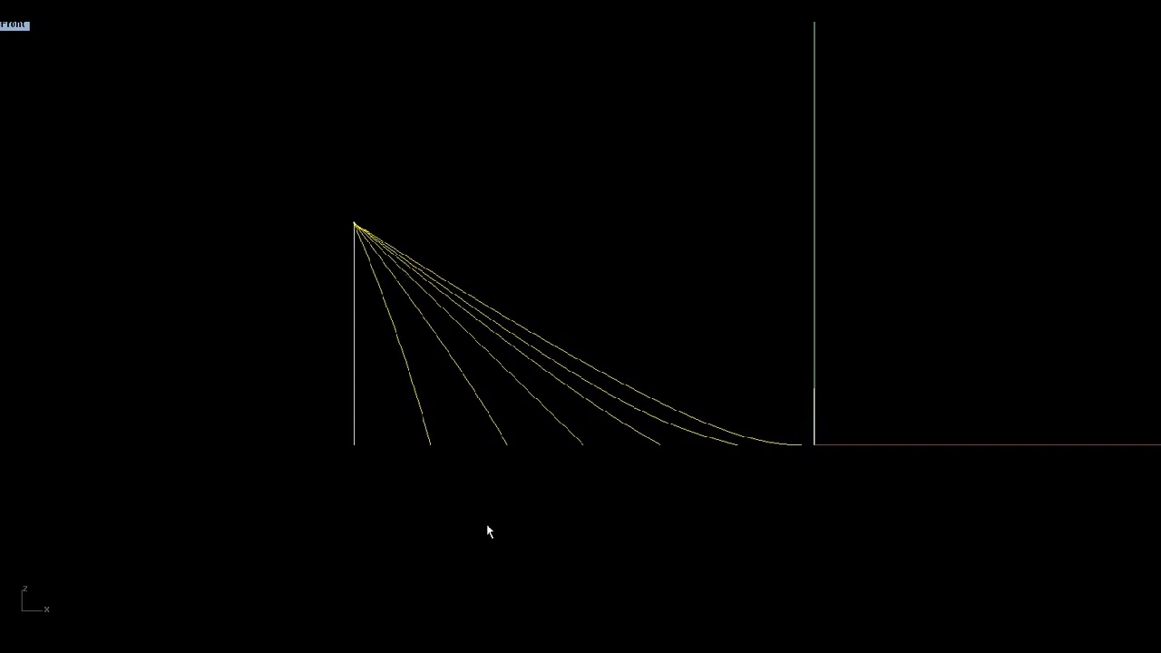
mouse_move(672, 461)
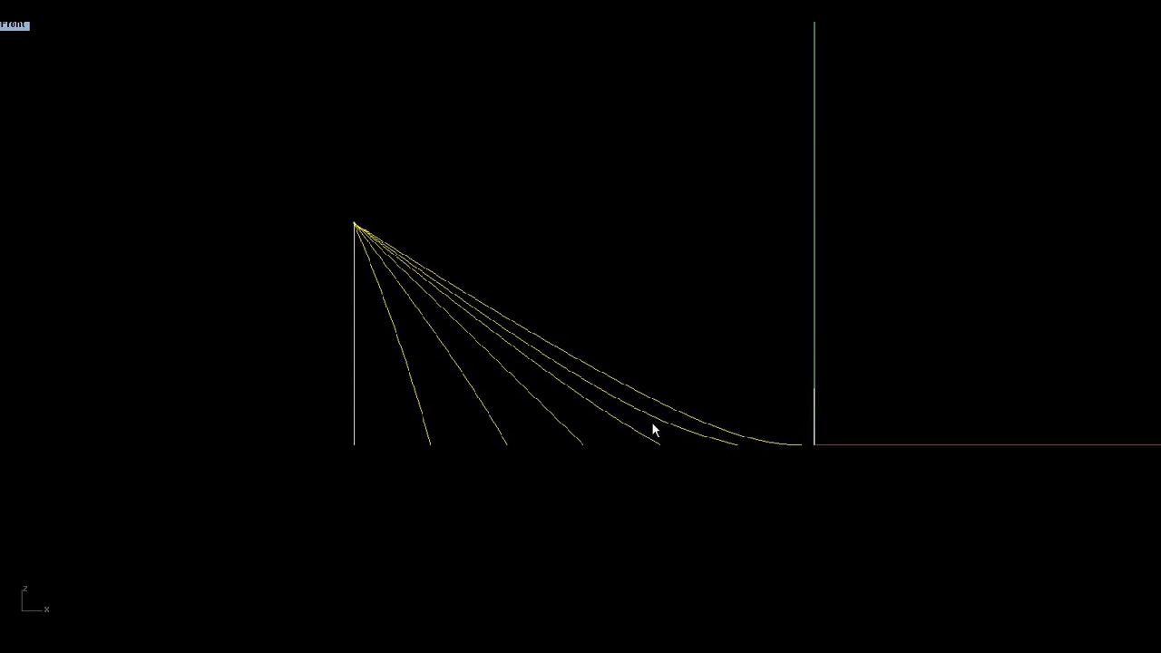
mouse_move(414, 225)
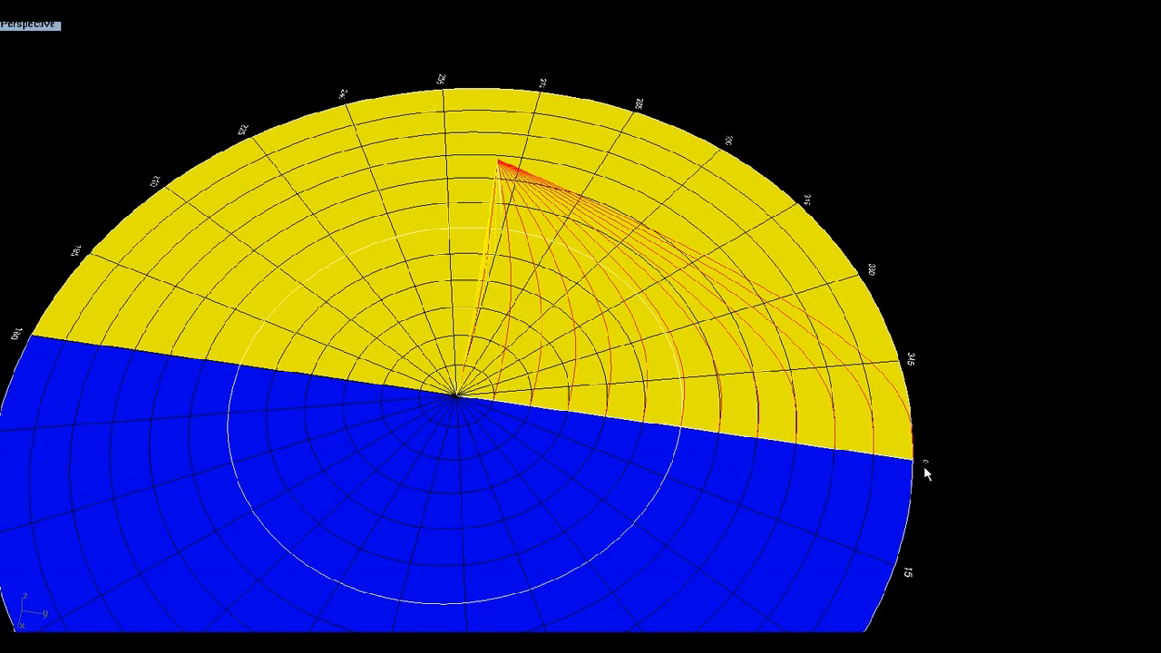
mouse_move(523, 402)
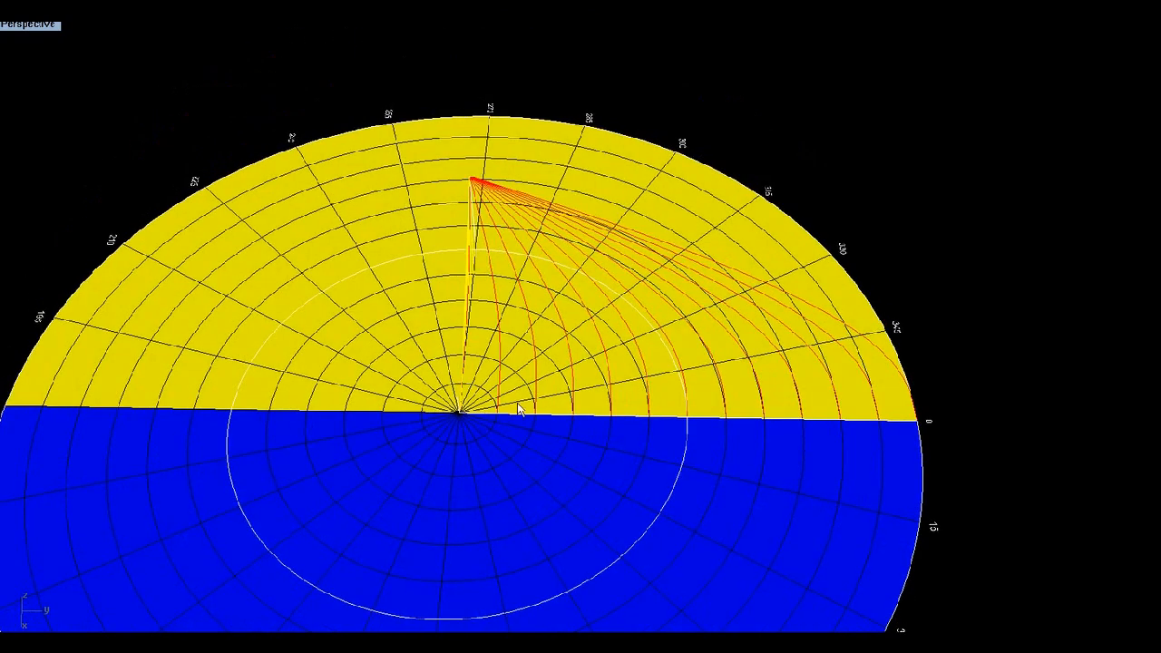
mouse_move(893, 432)
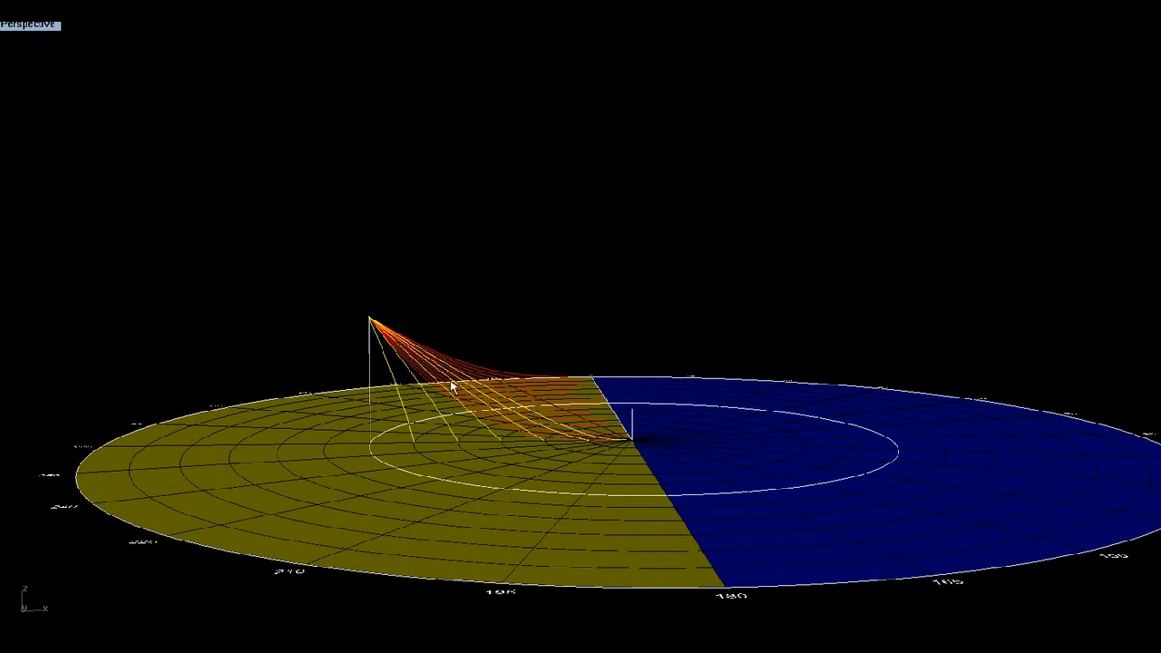
mouse_move(465, 375)
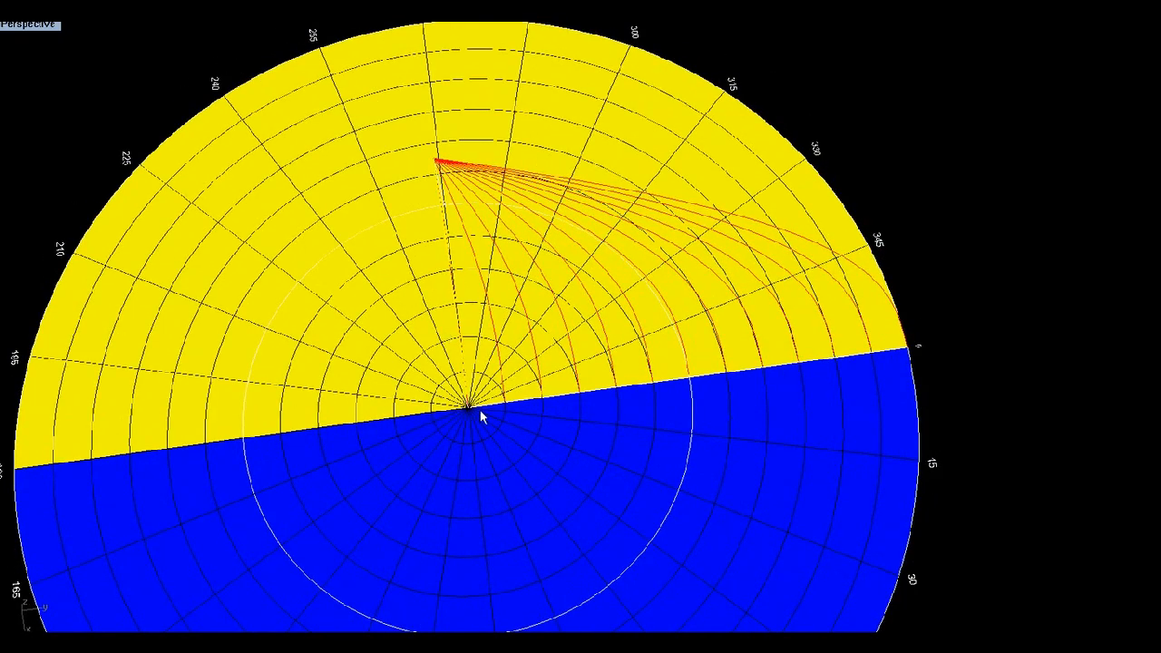
mouse_move(690, 240)
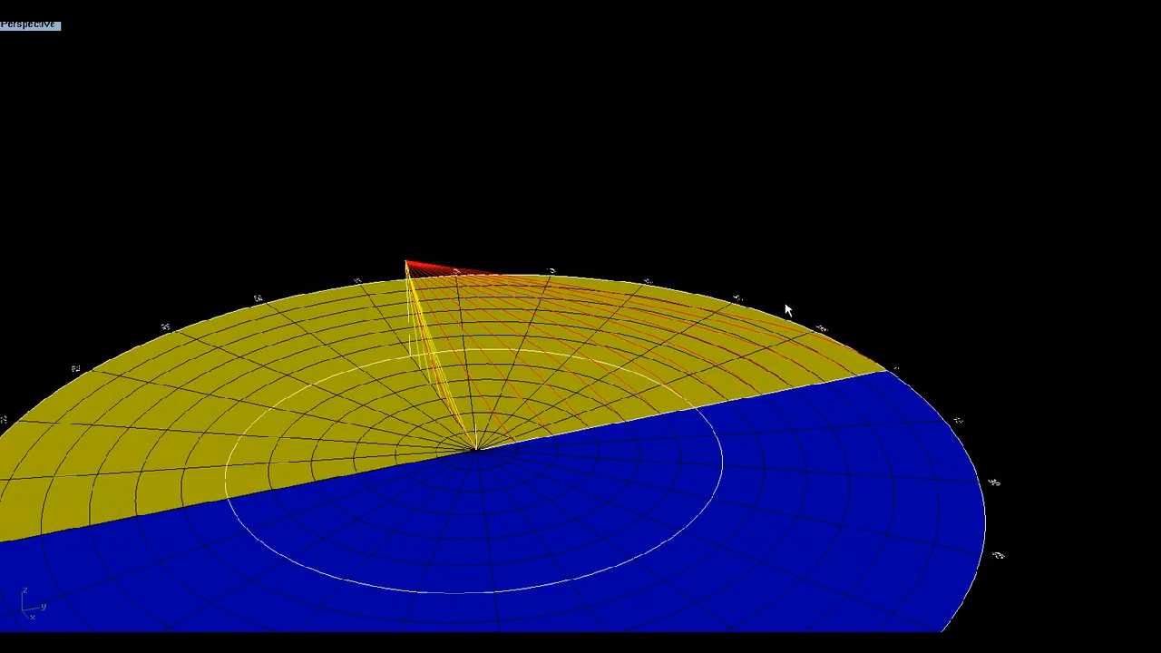
Orbit the disc to an oblique angle showing the Sun's ray fan above the lit half.
left_click_drag(788, 308, 661, 354)
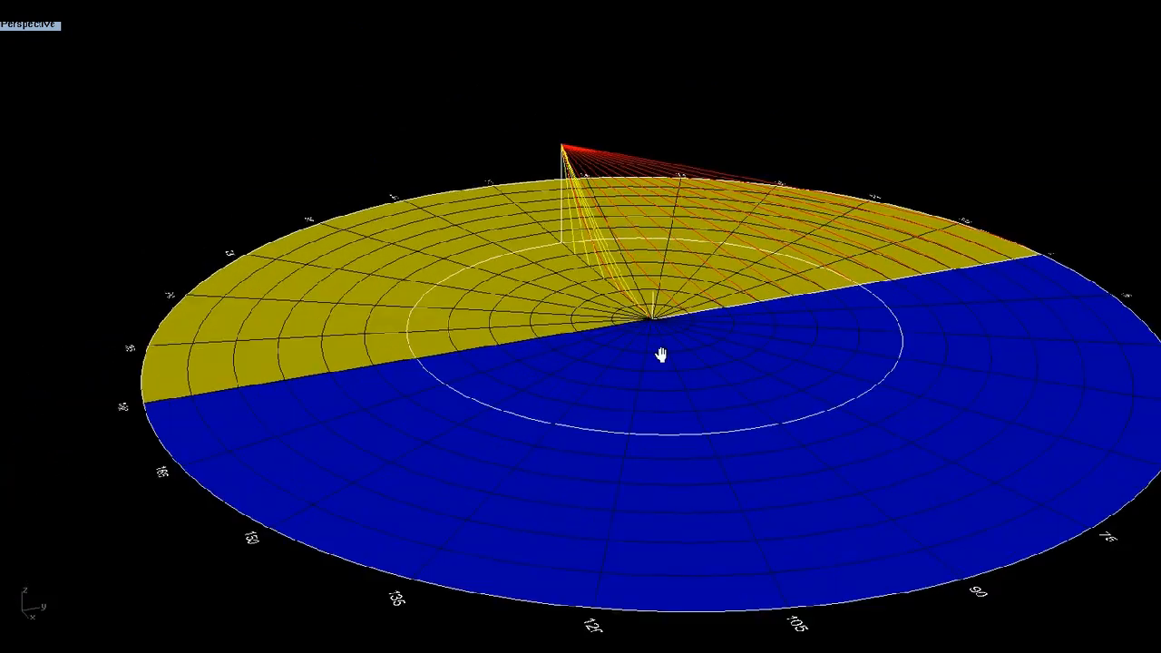